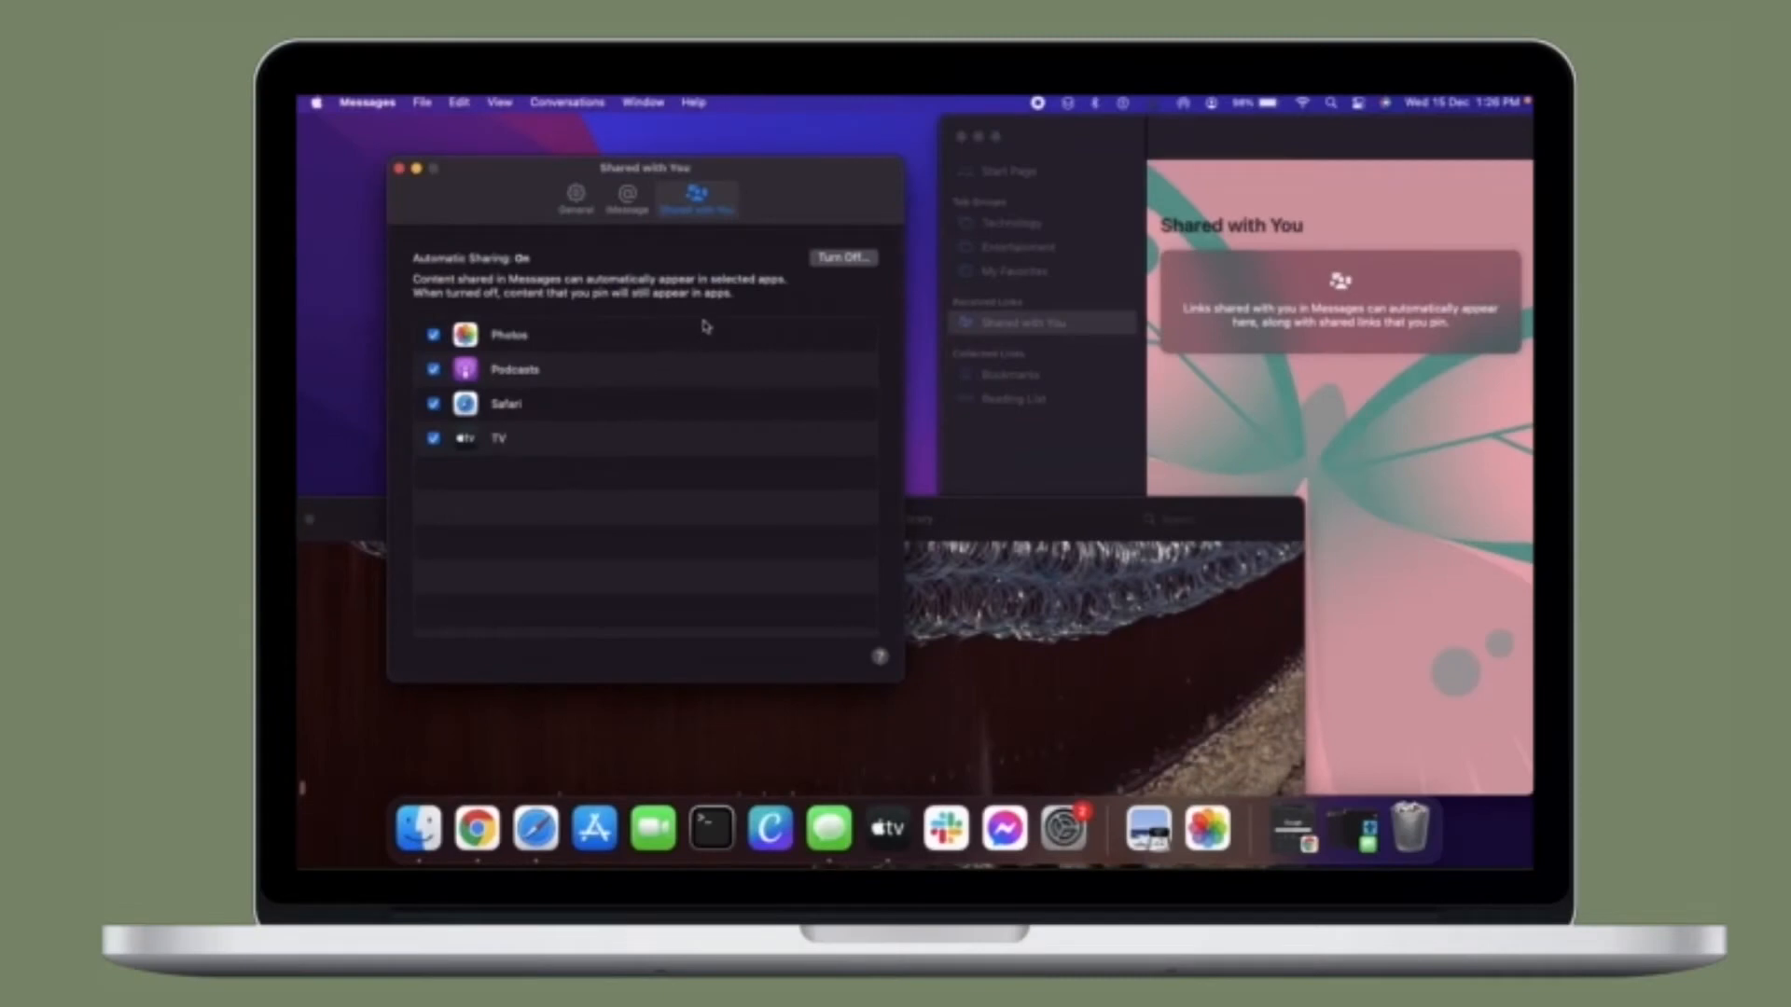
Toggle Shared with You automatic sharing off and on, and turn off Photos and Podcasts then re-enable one.
left_click(842, 258)
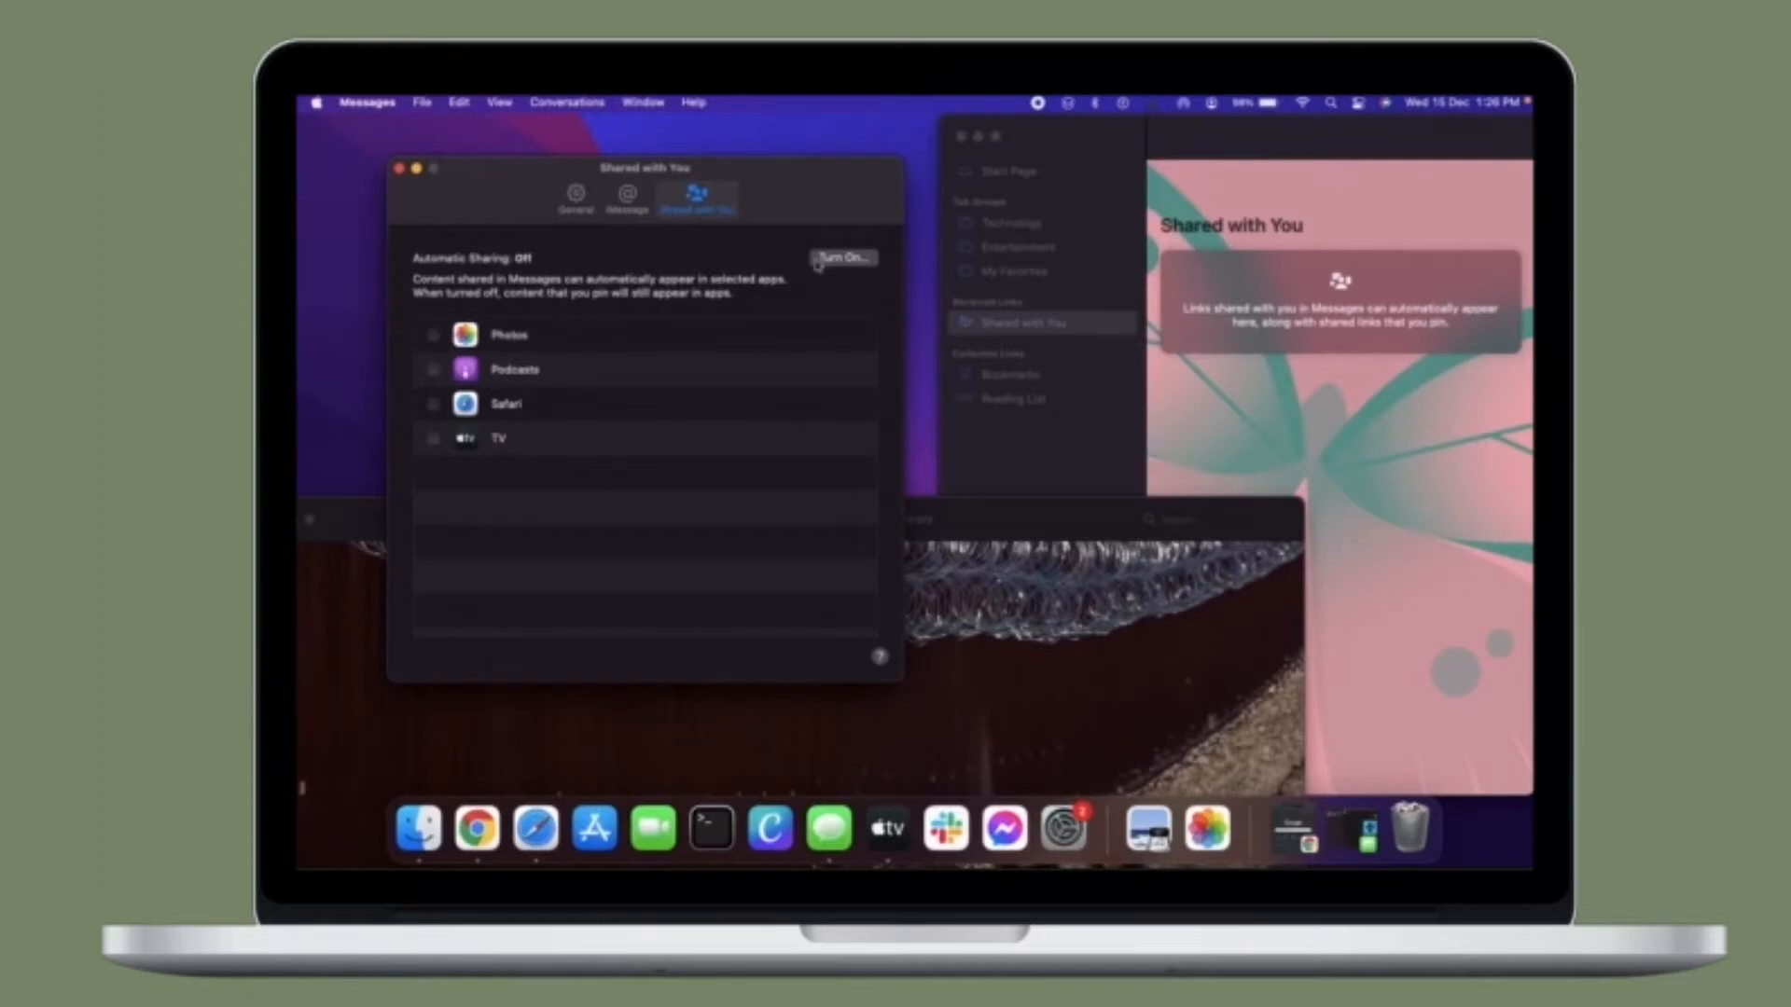
left_click(843, 258)
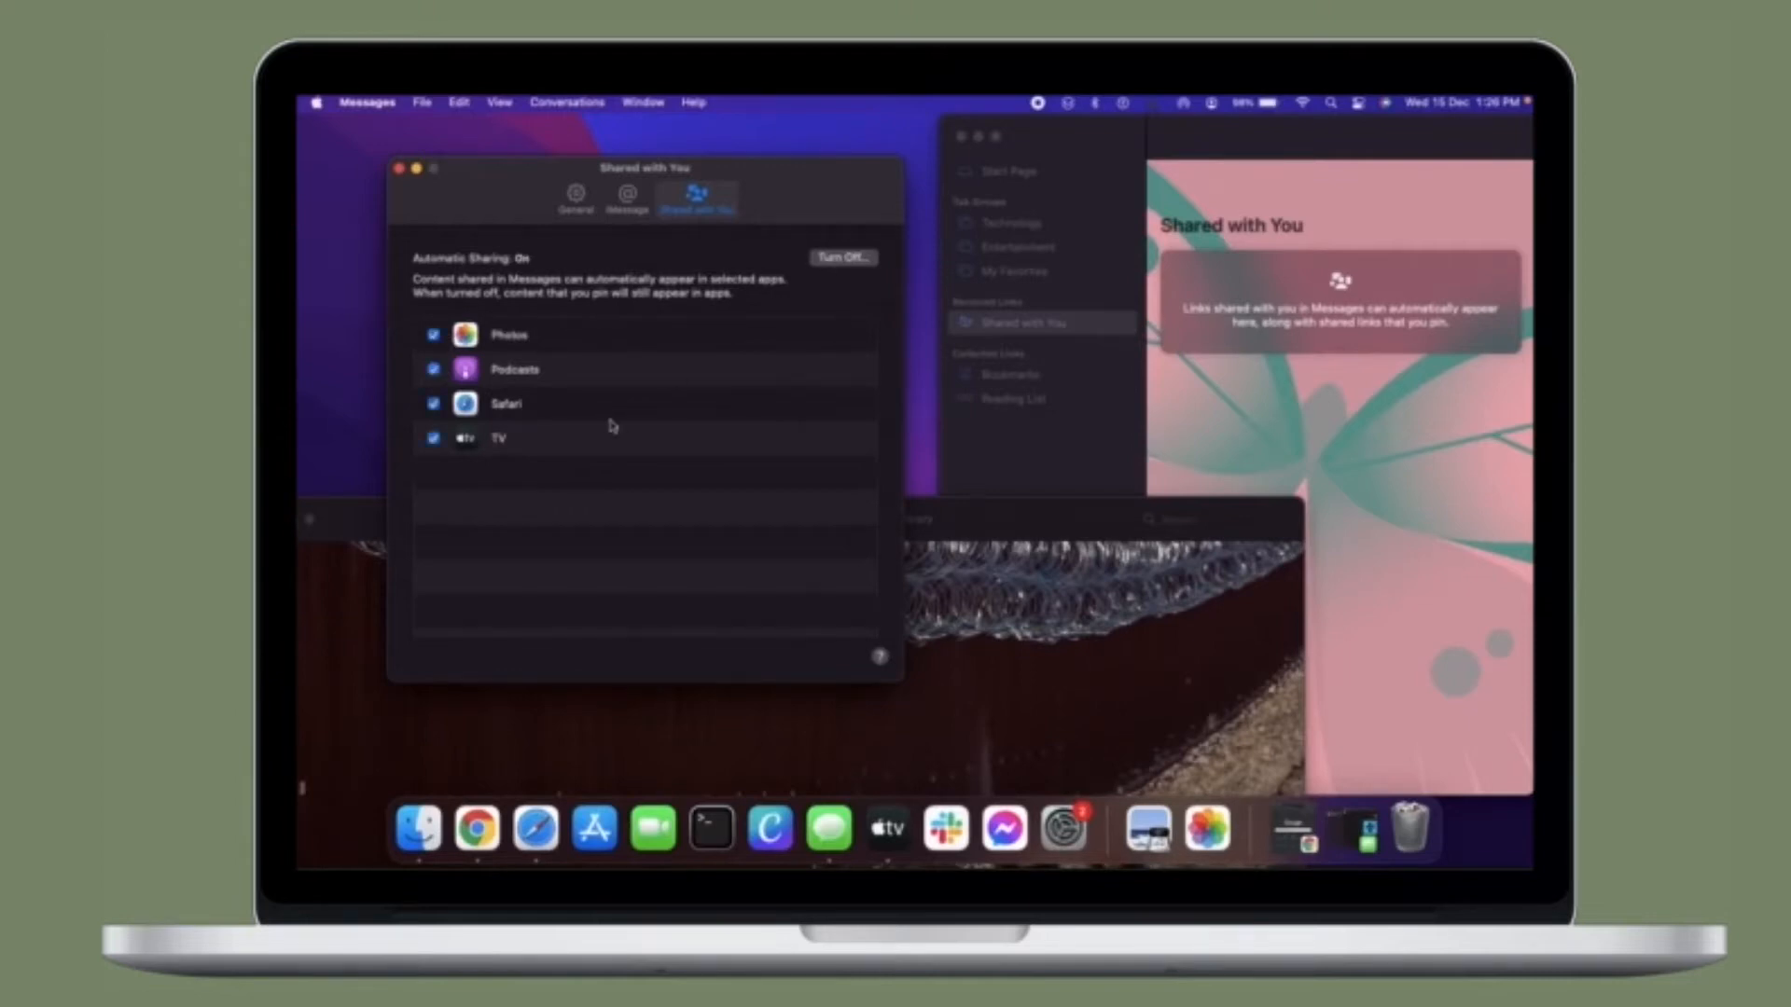
left_click(432, 333)
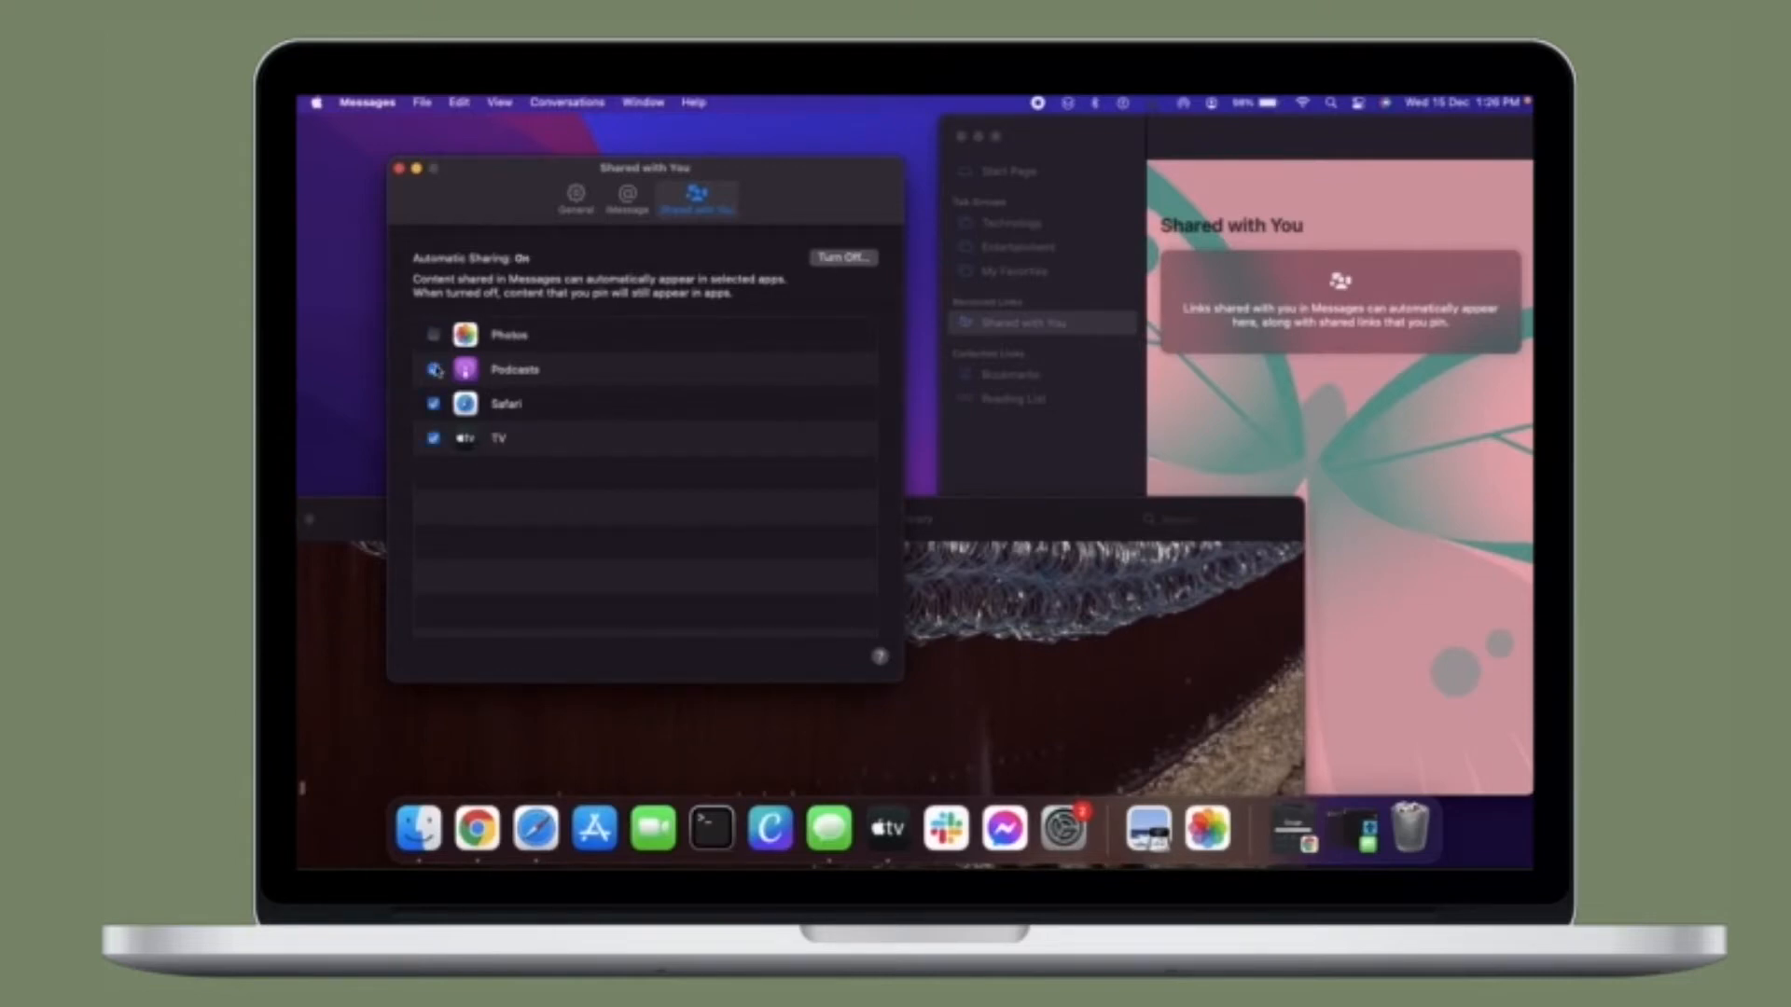
left_click(432, 402)
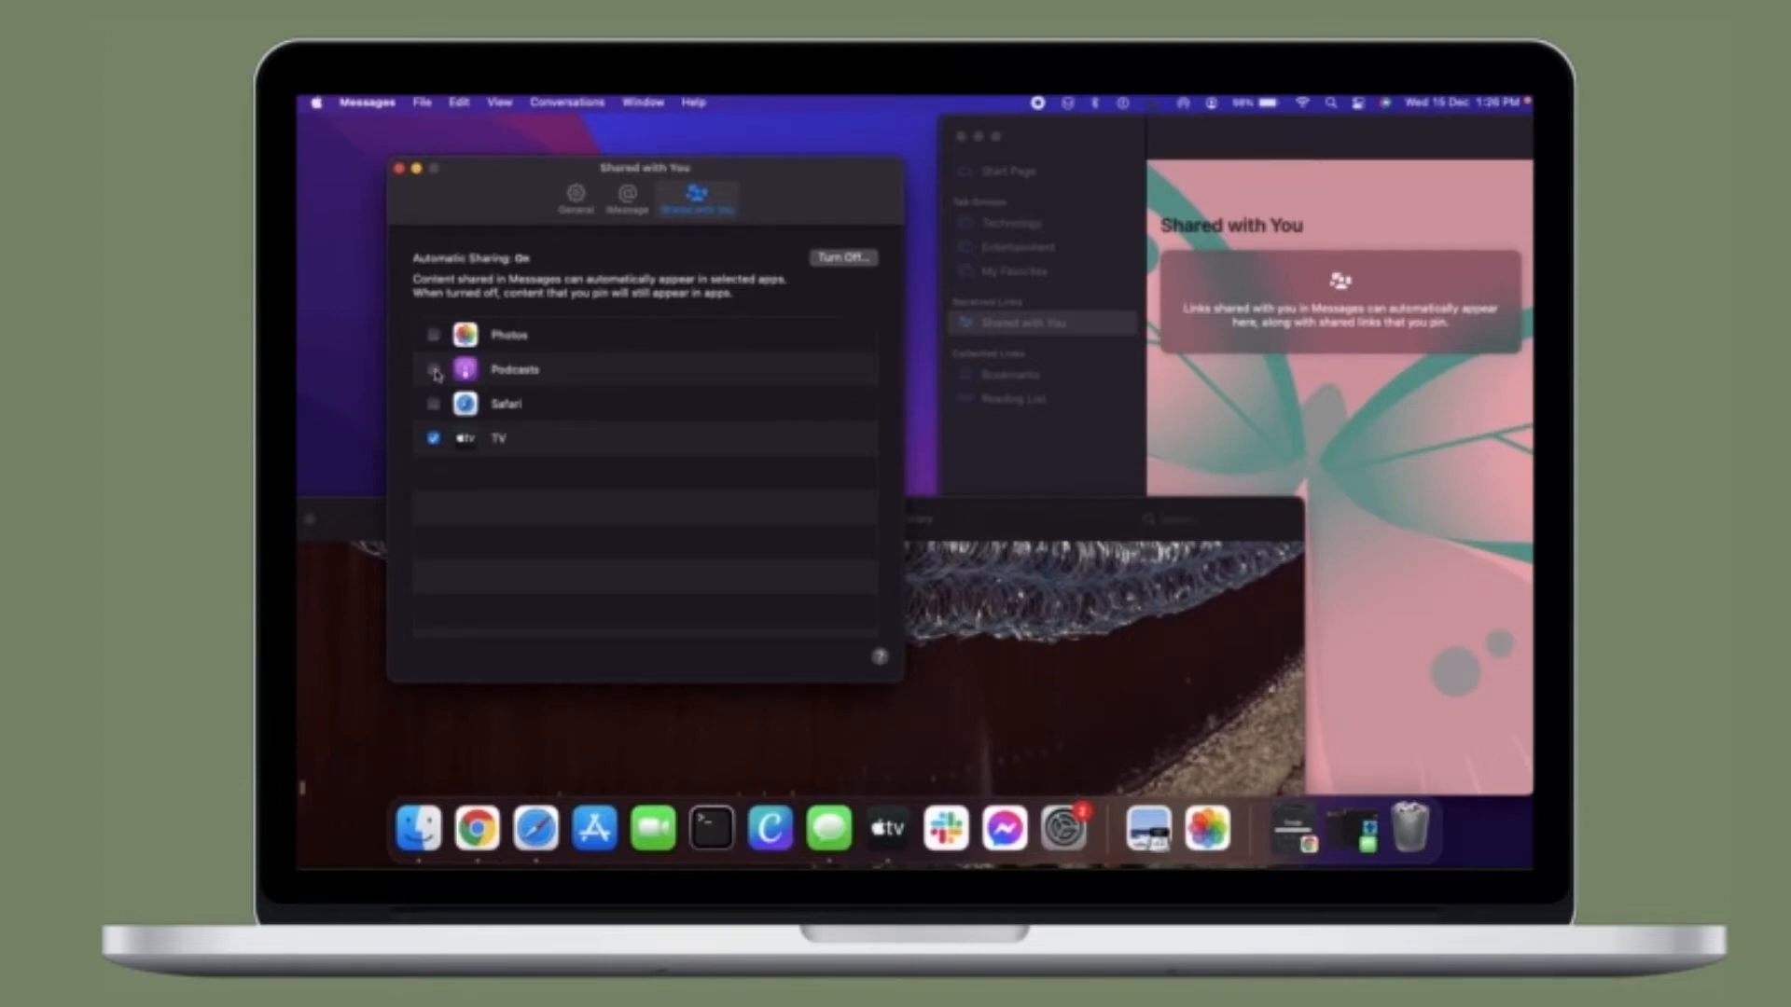
left_click(432, 369)
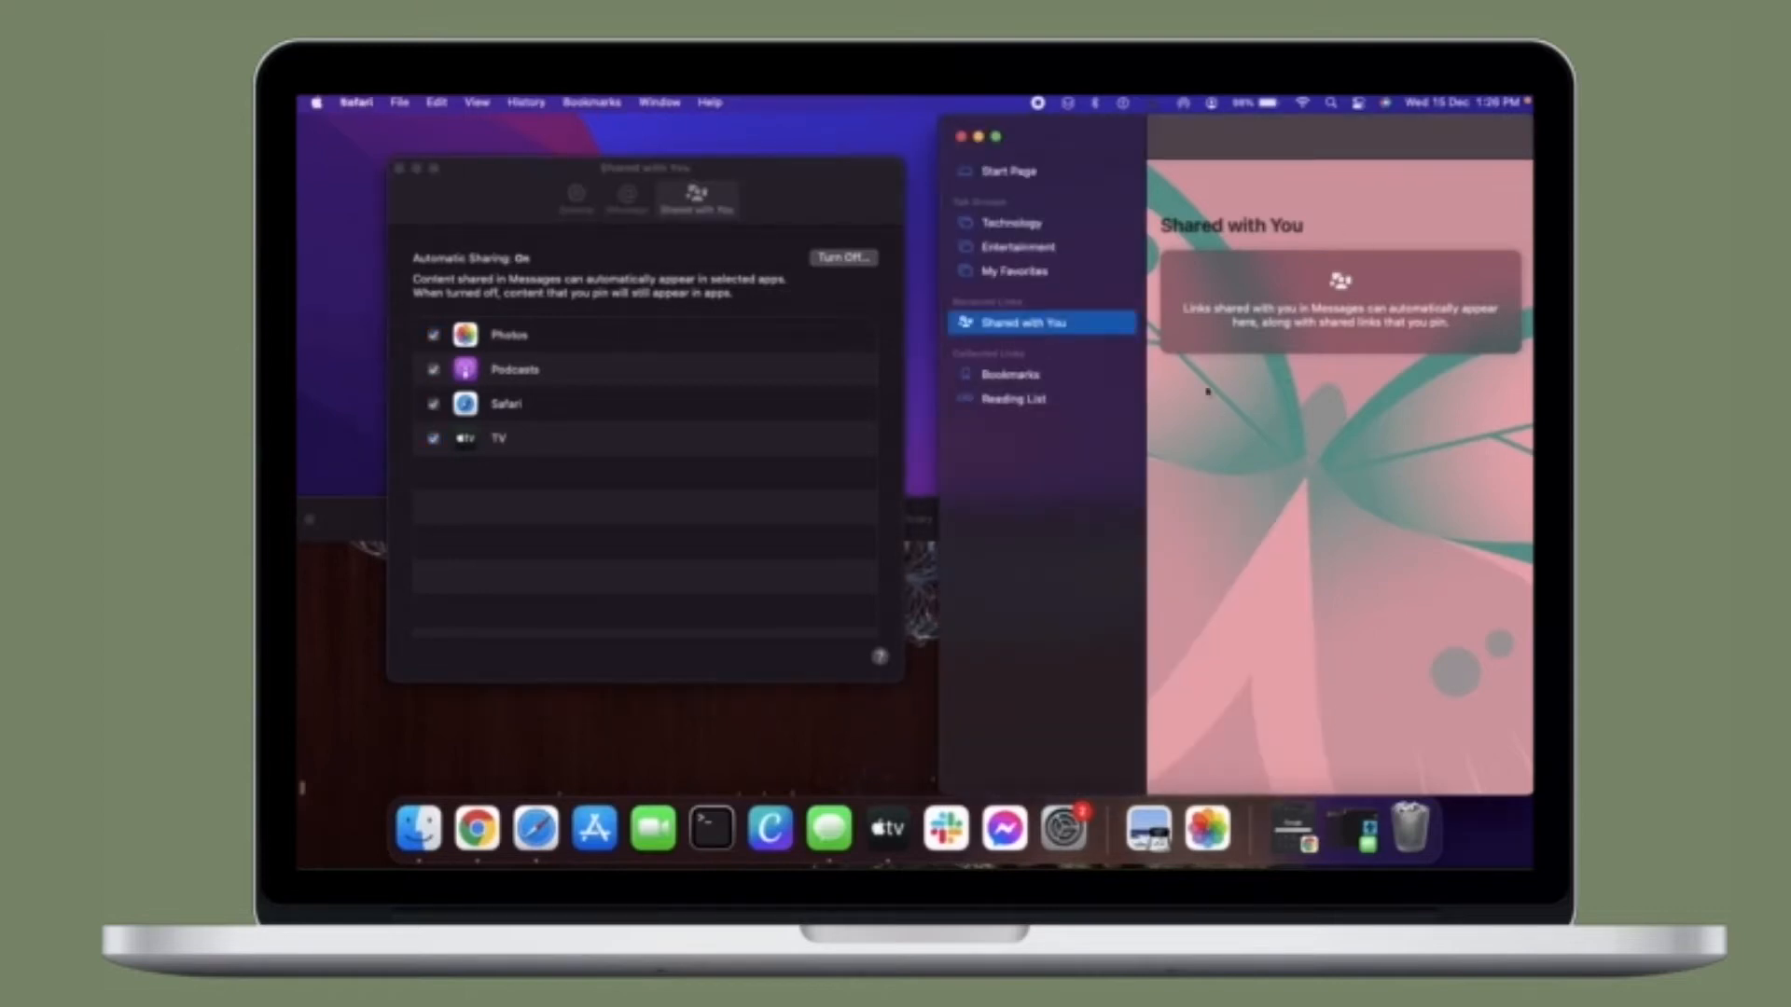
mouse_move(667, 705)
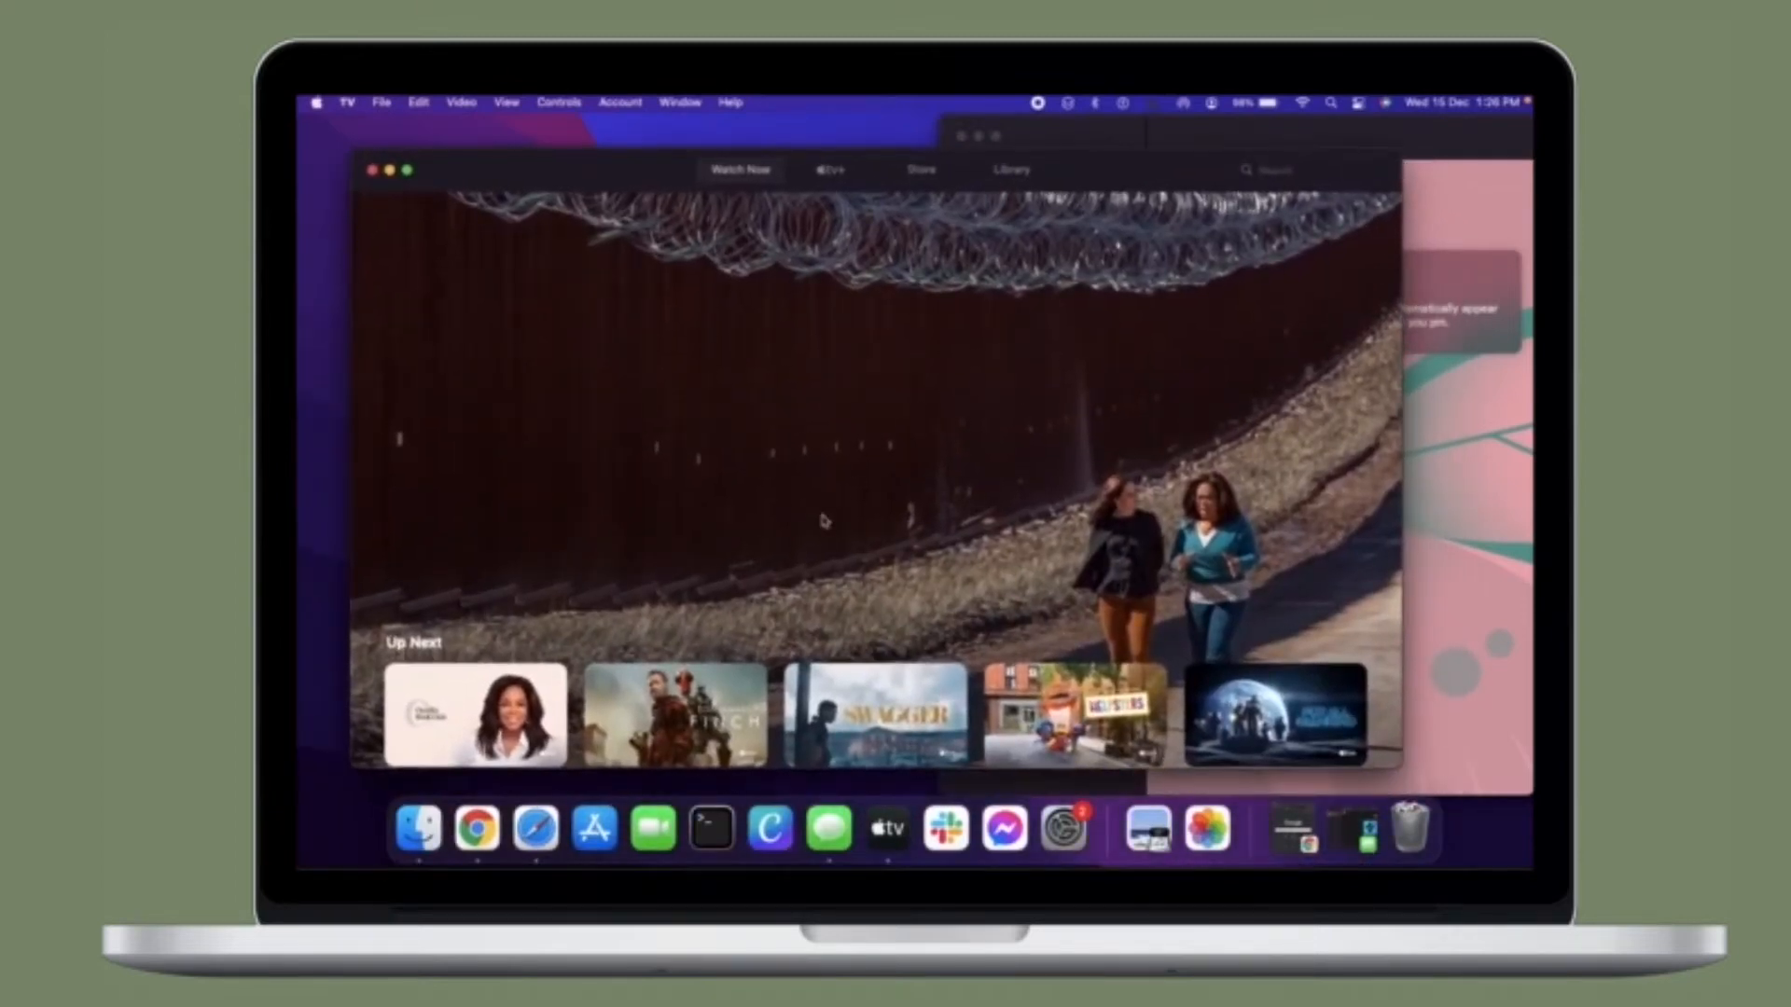
Scroll the TV app's Watch Now page down through its sections and back toward the top.
scroll("down", 3)
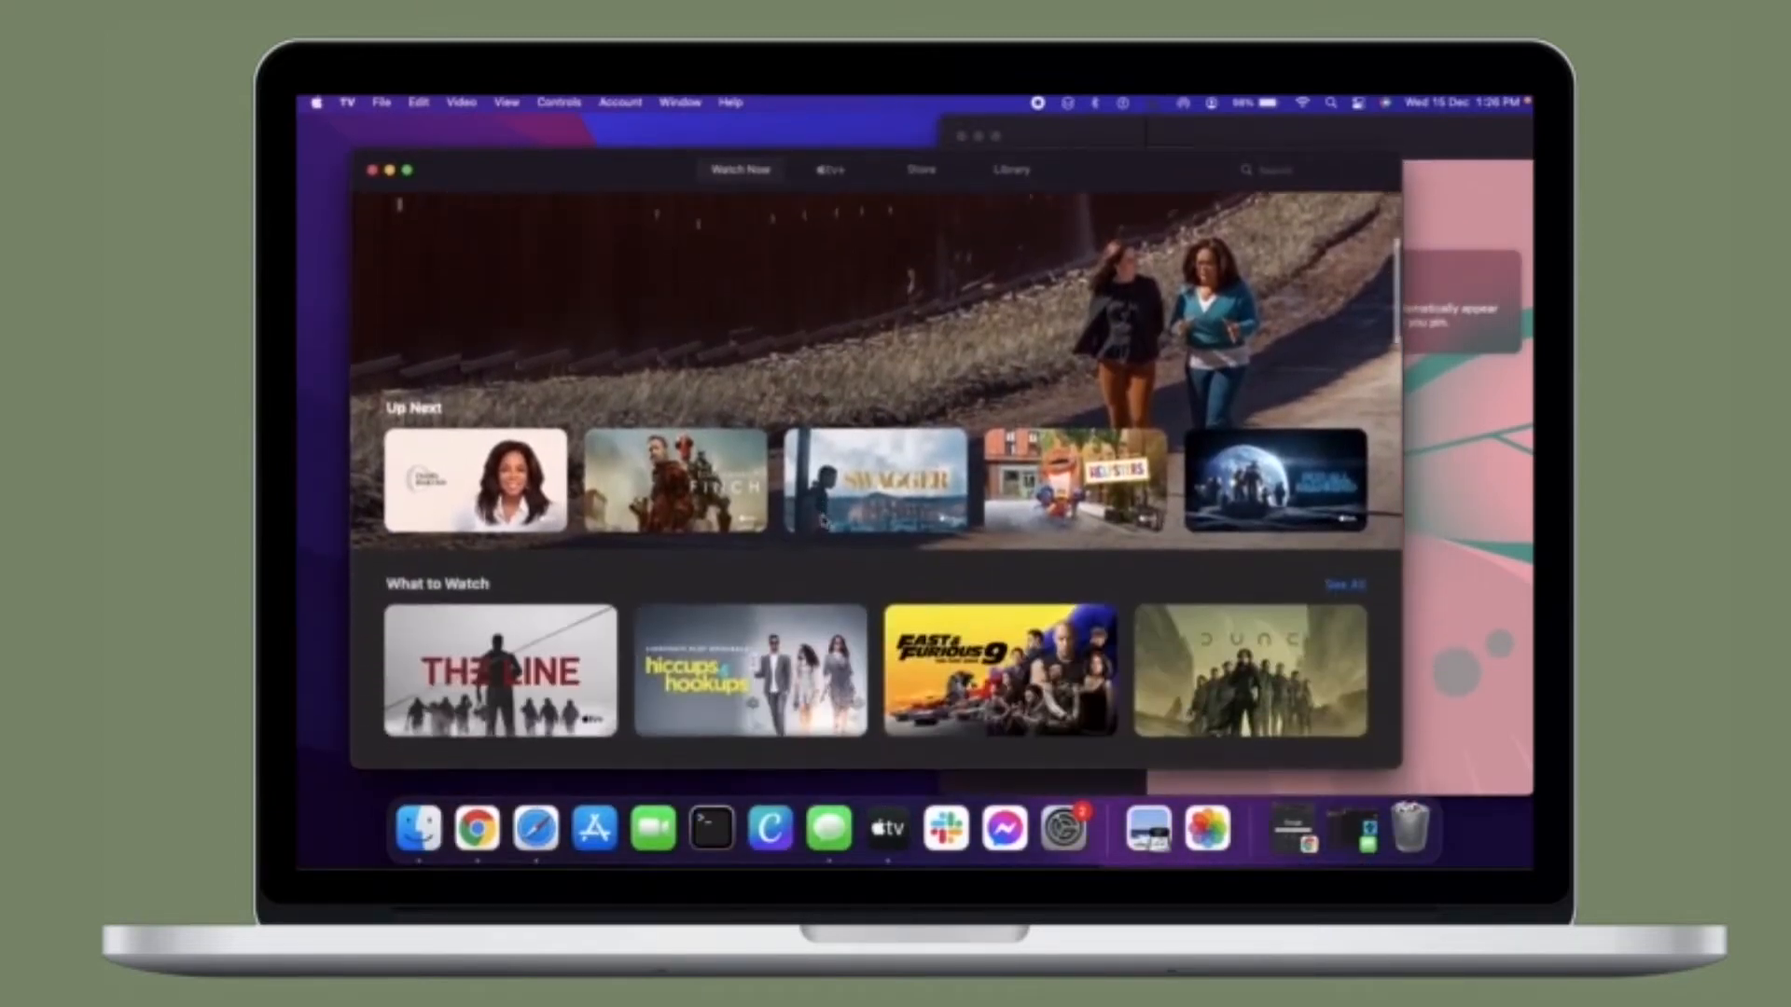
scroll("down", 3)
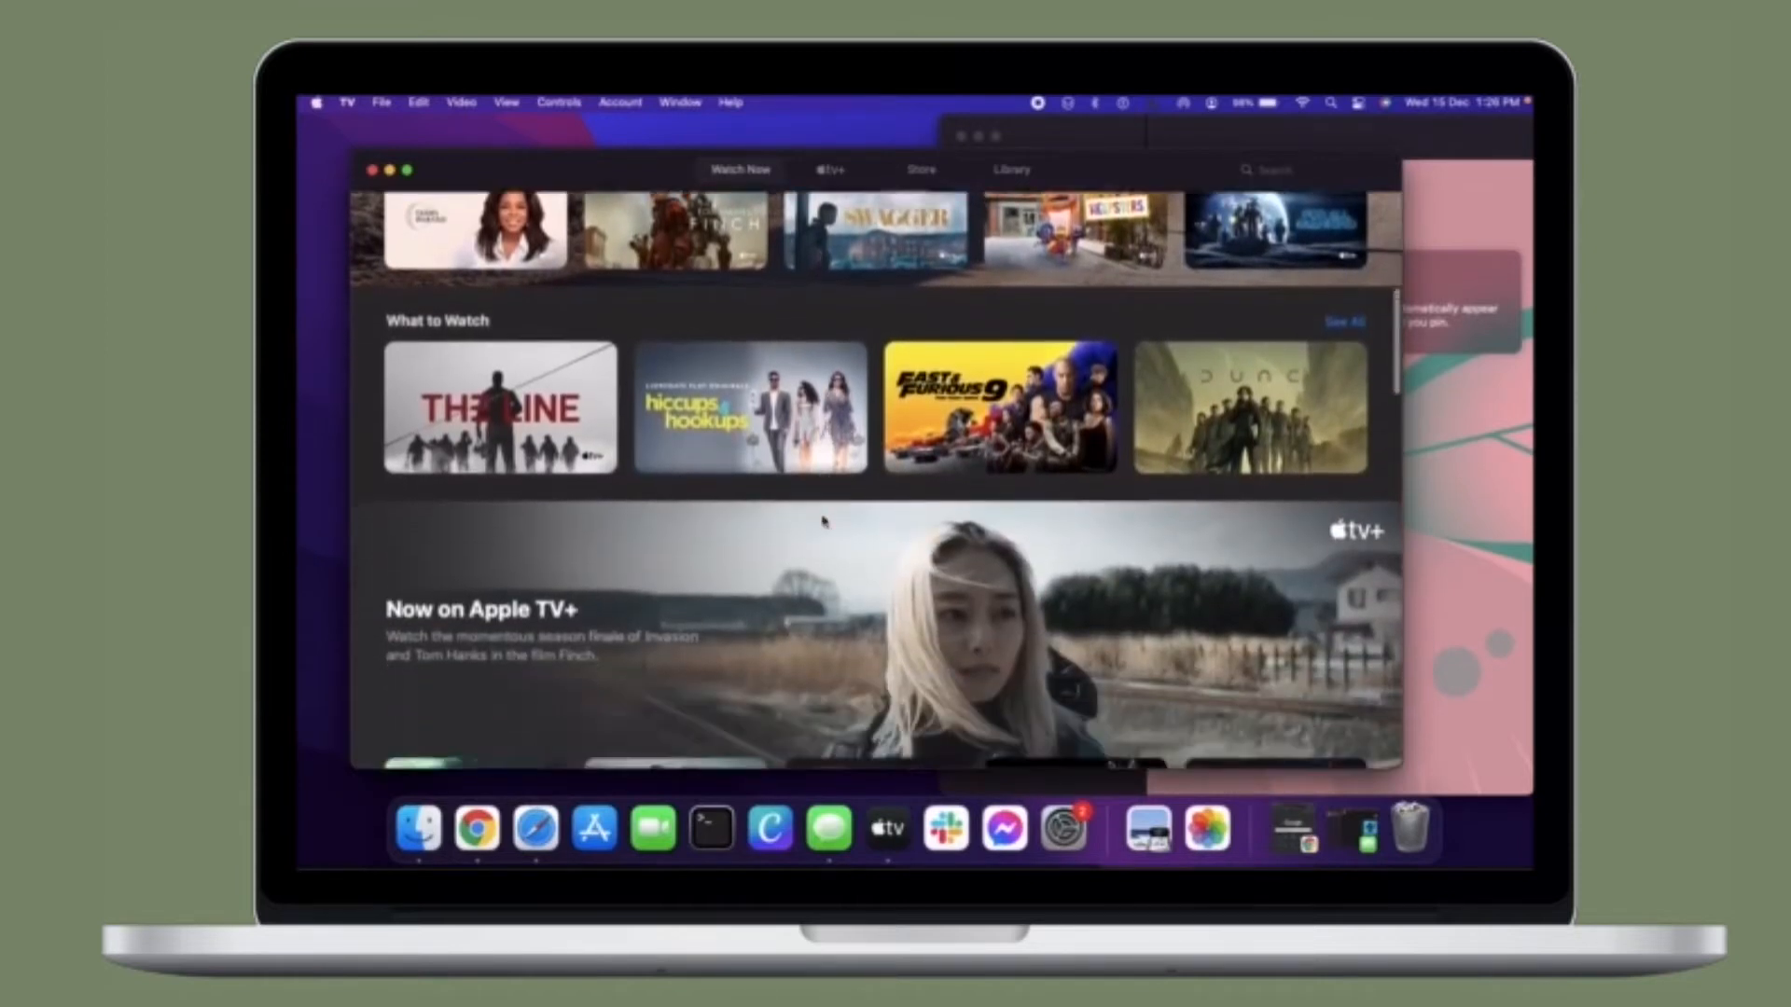
scroll("down", 3)
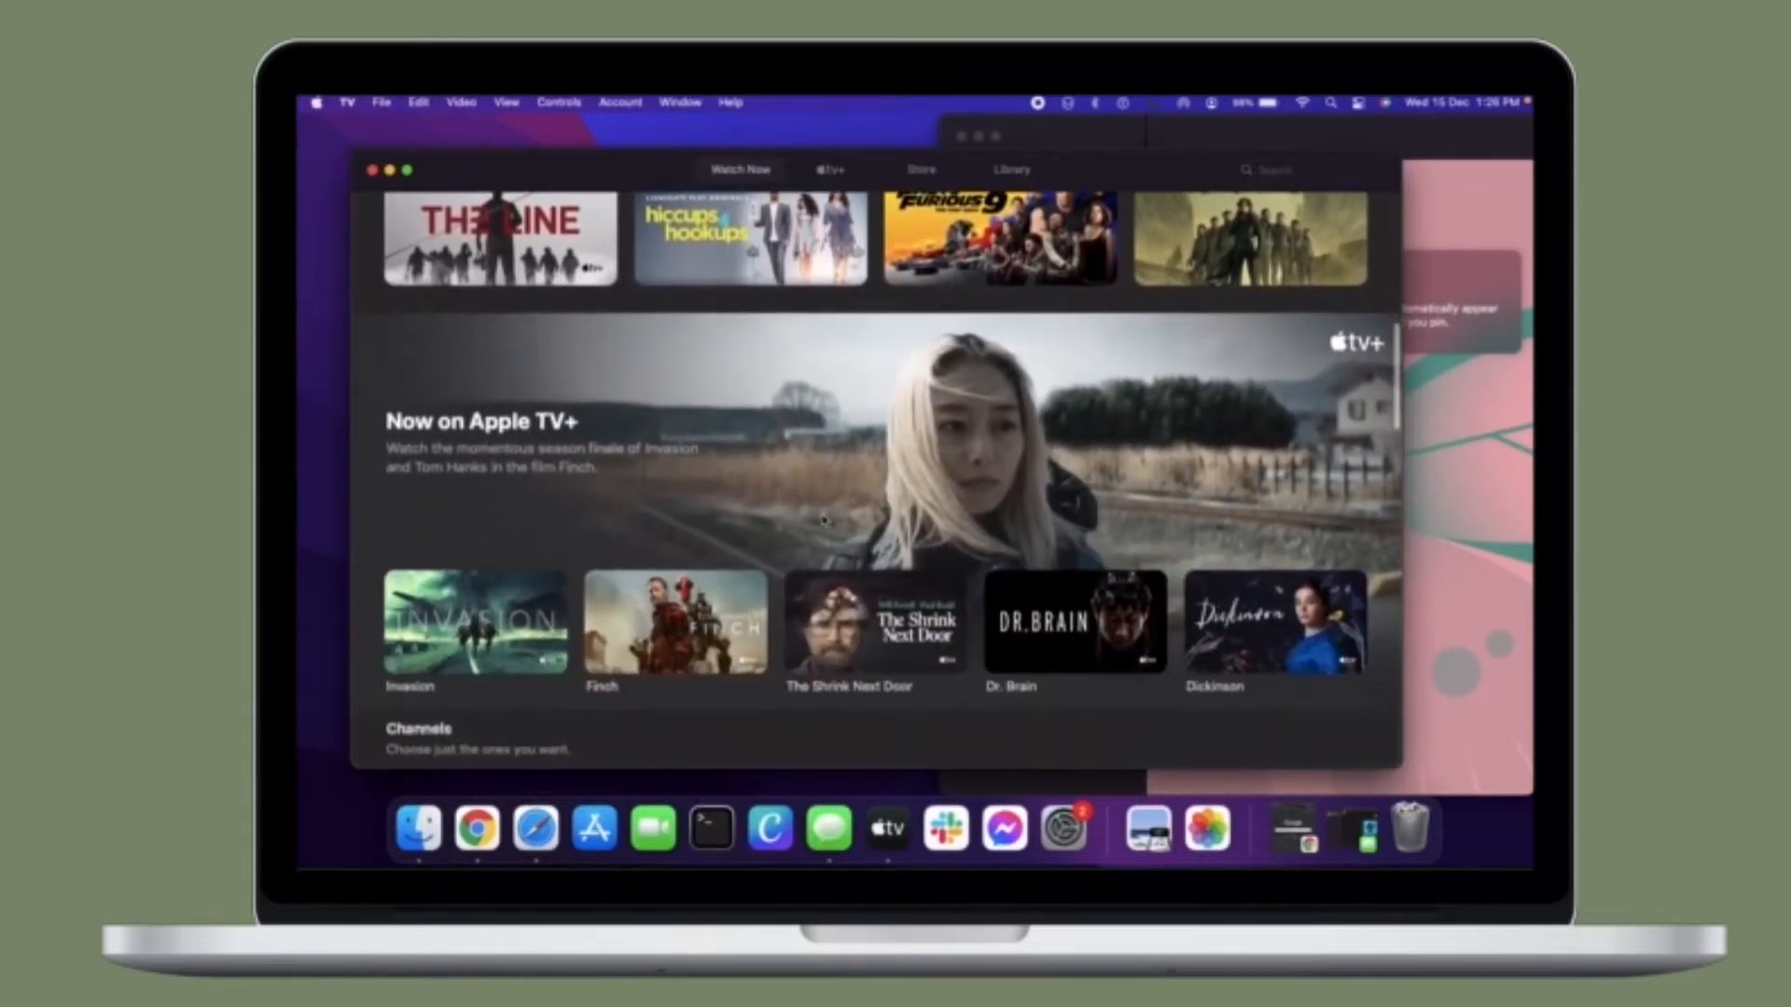
scroll("down", 3)
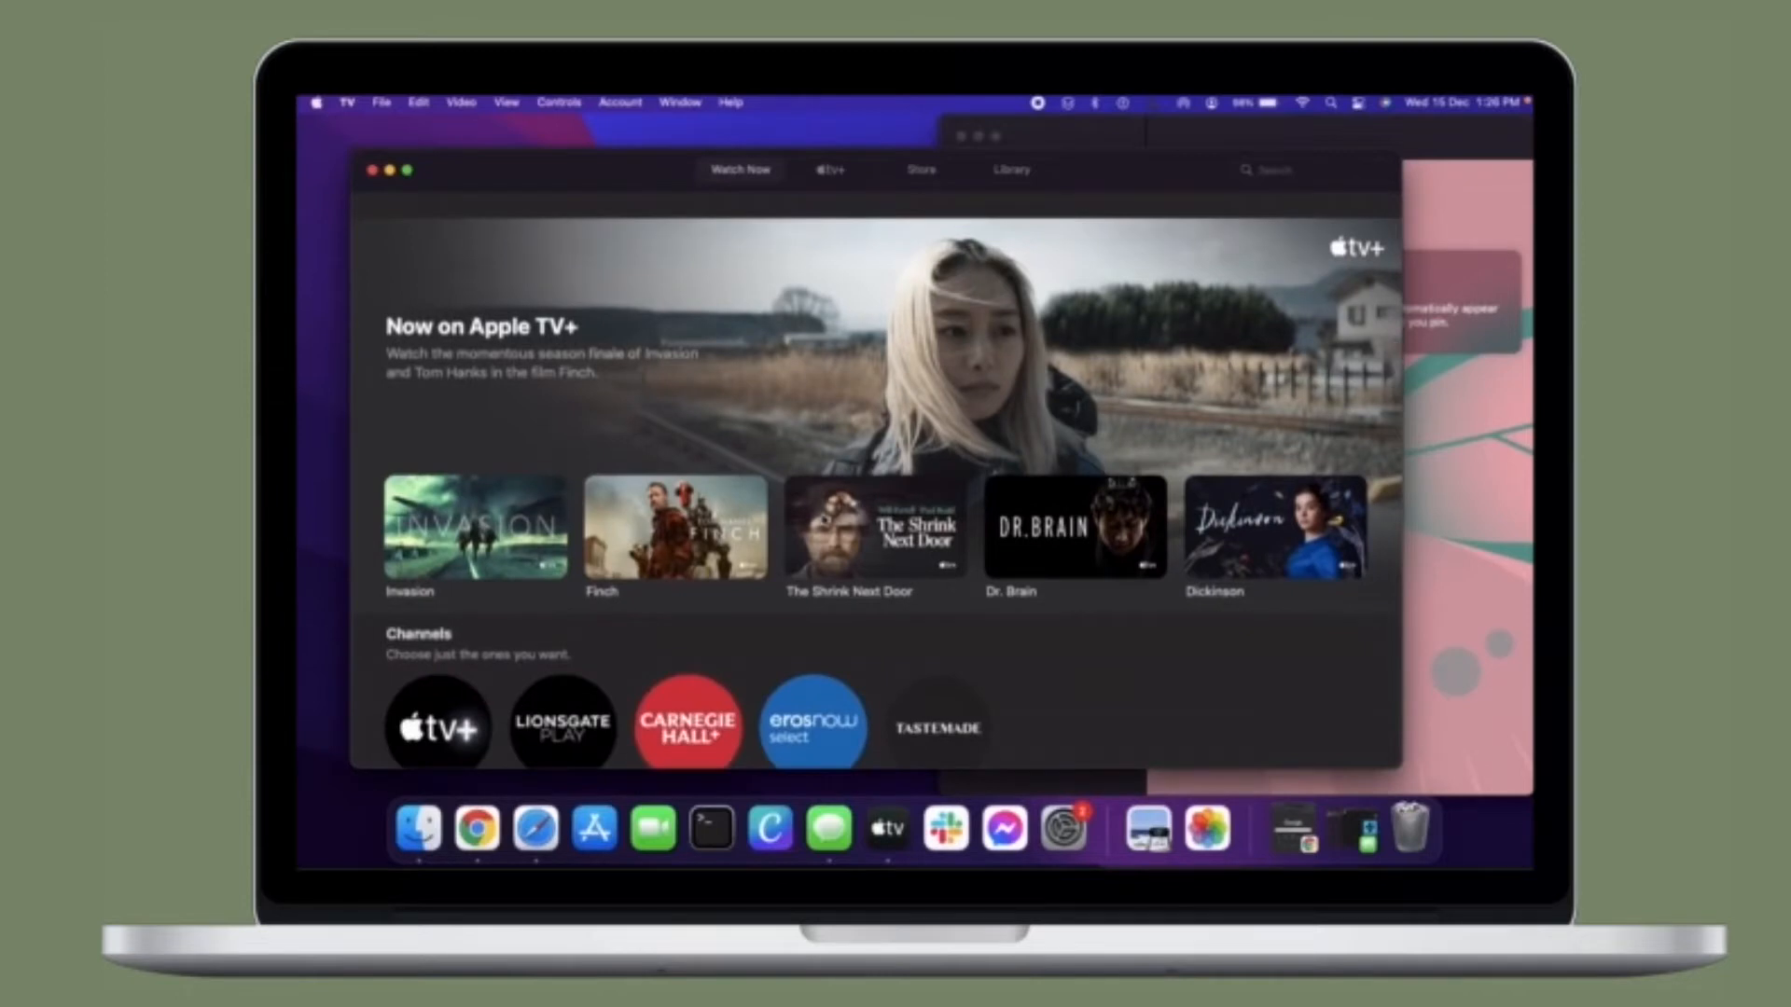
scroll("down", 3)
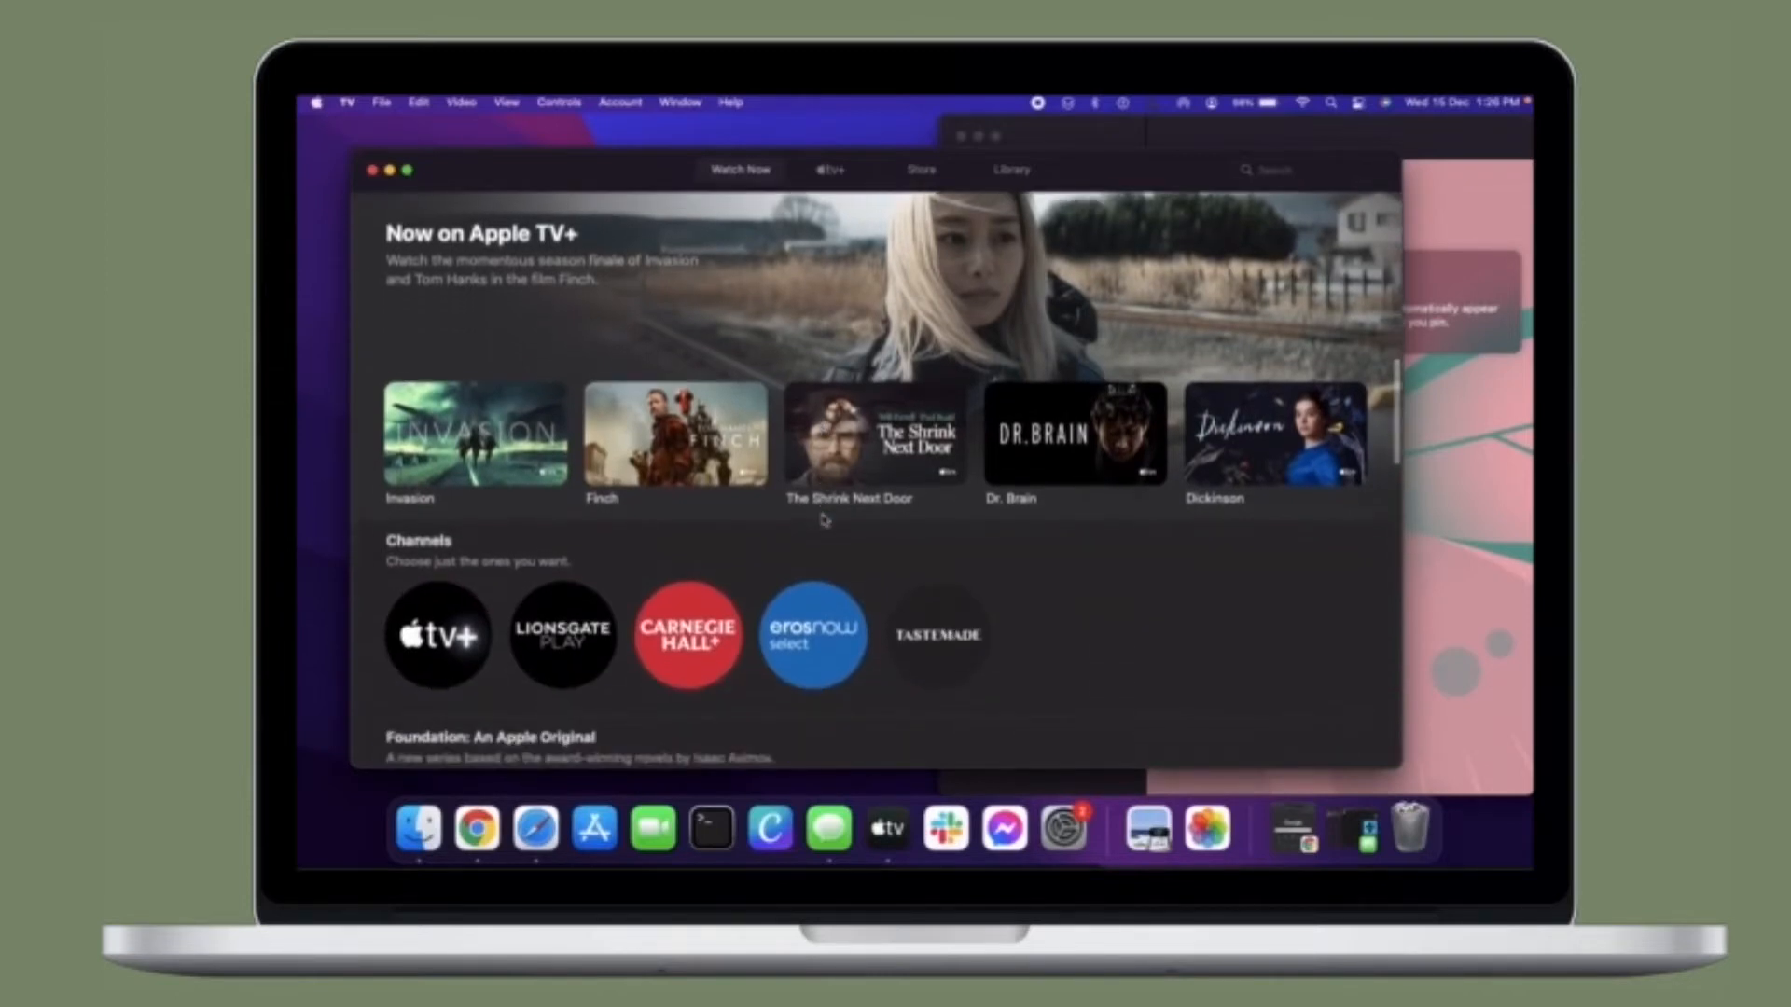
scroll("down", 3)
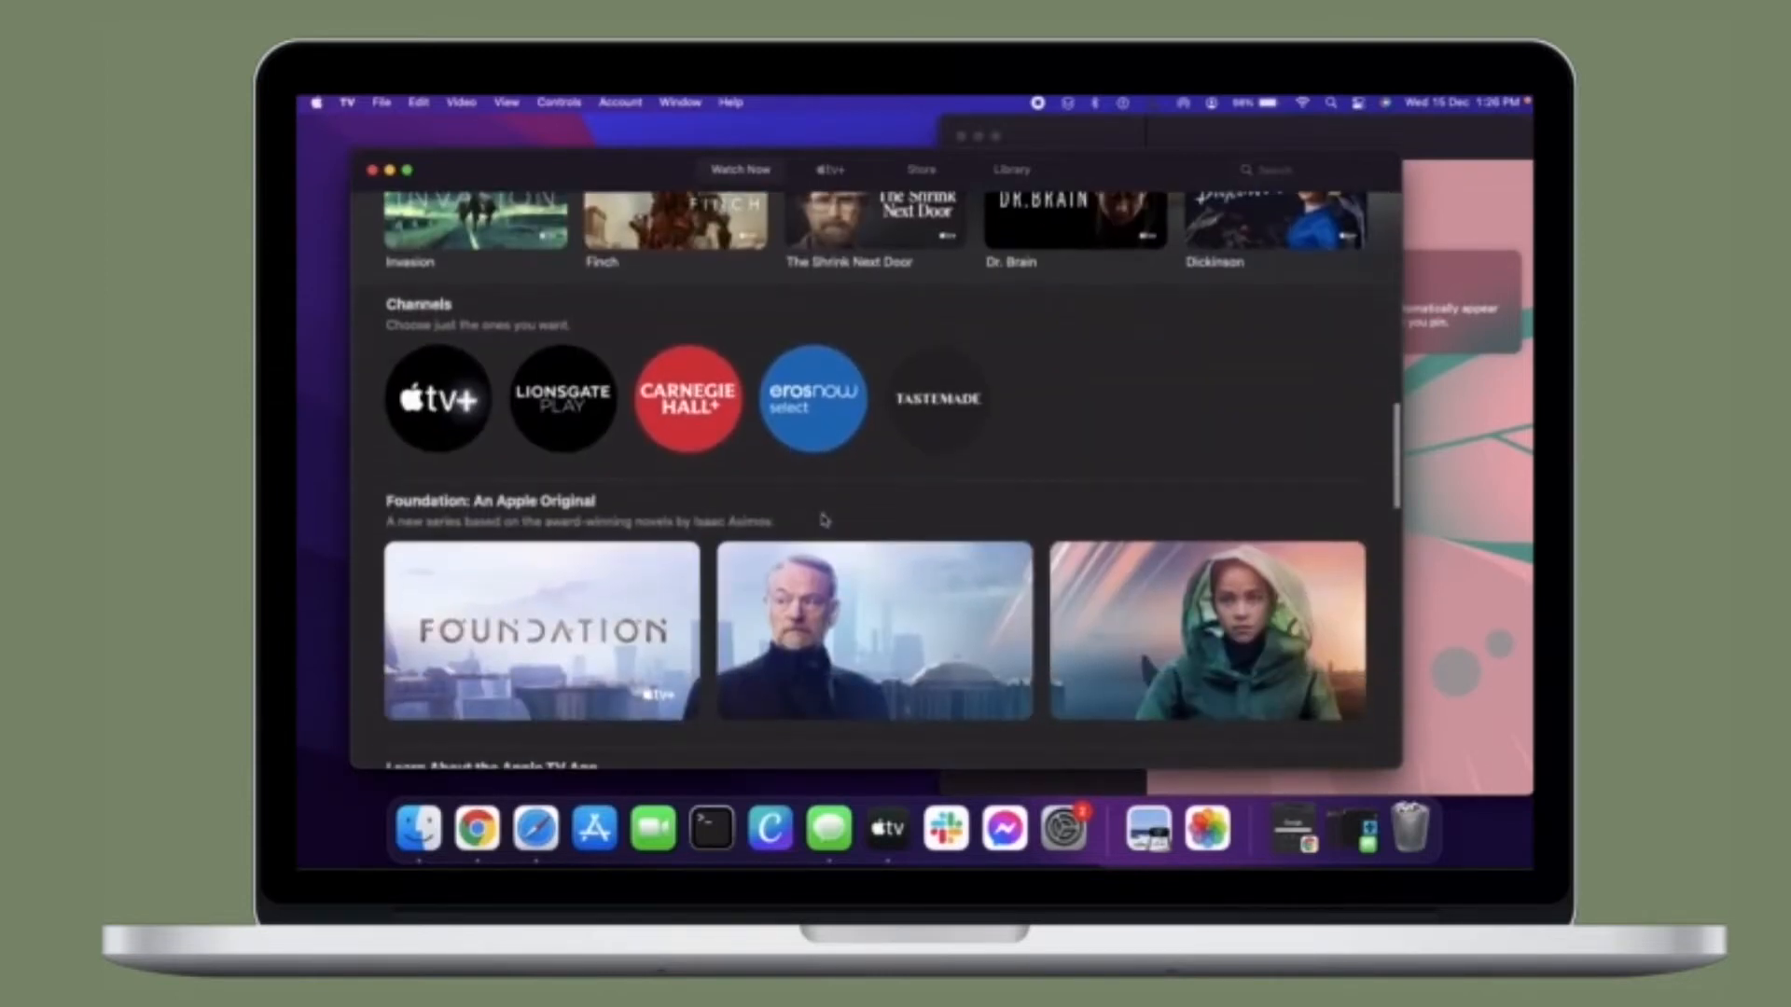
scroll("down", 3)
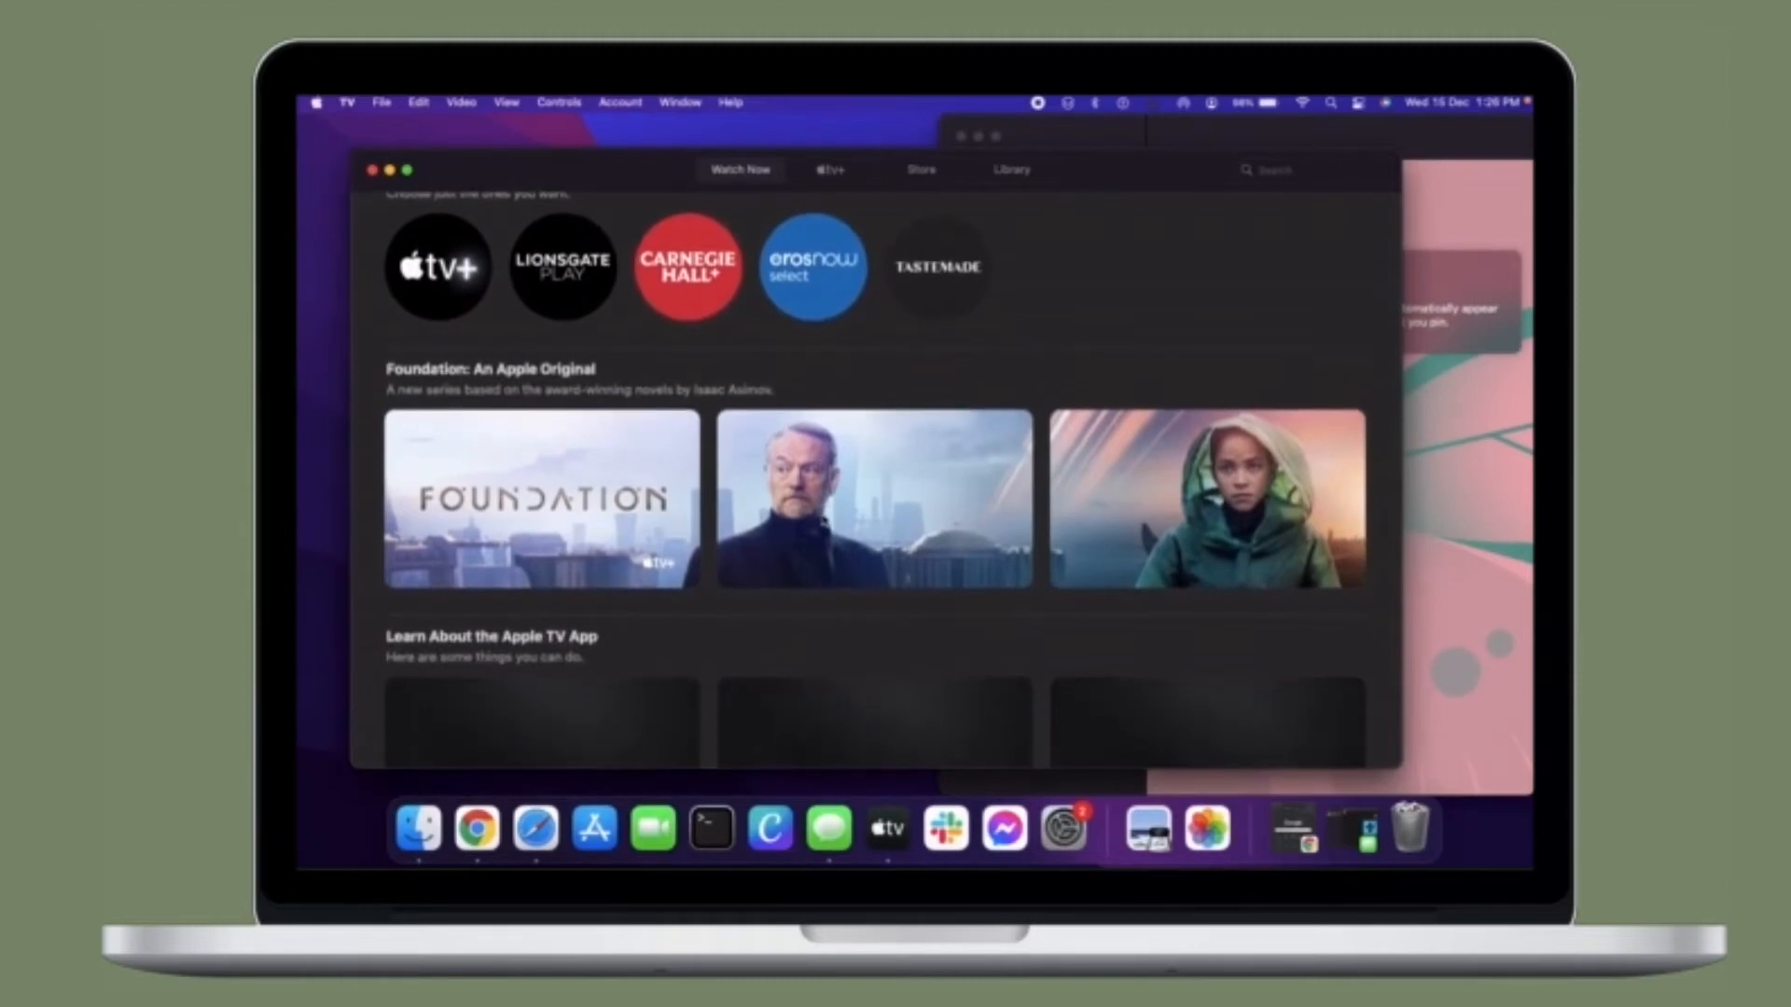
scroll("up", 3)
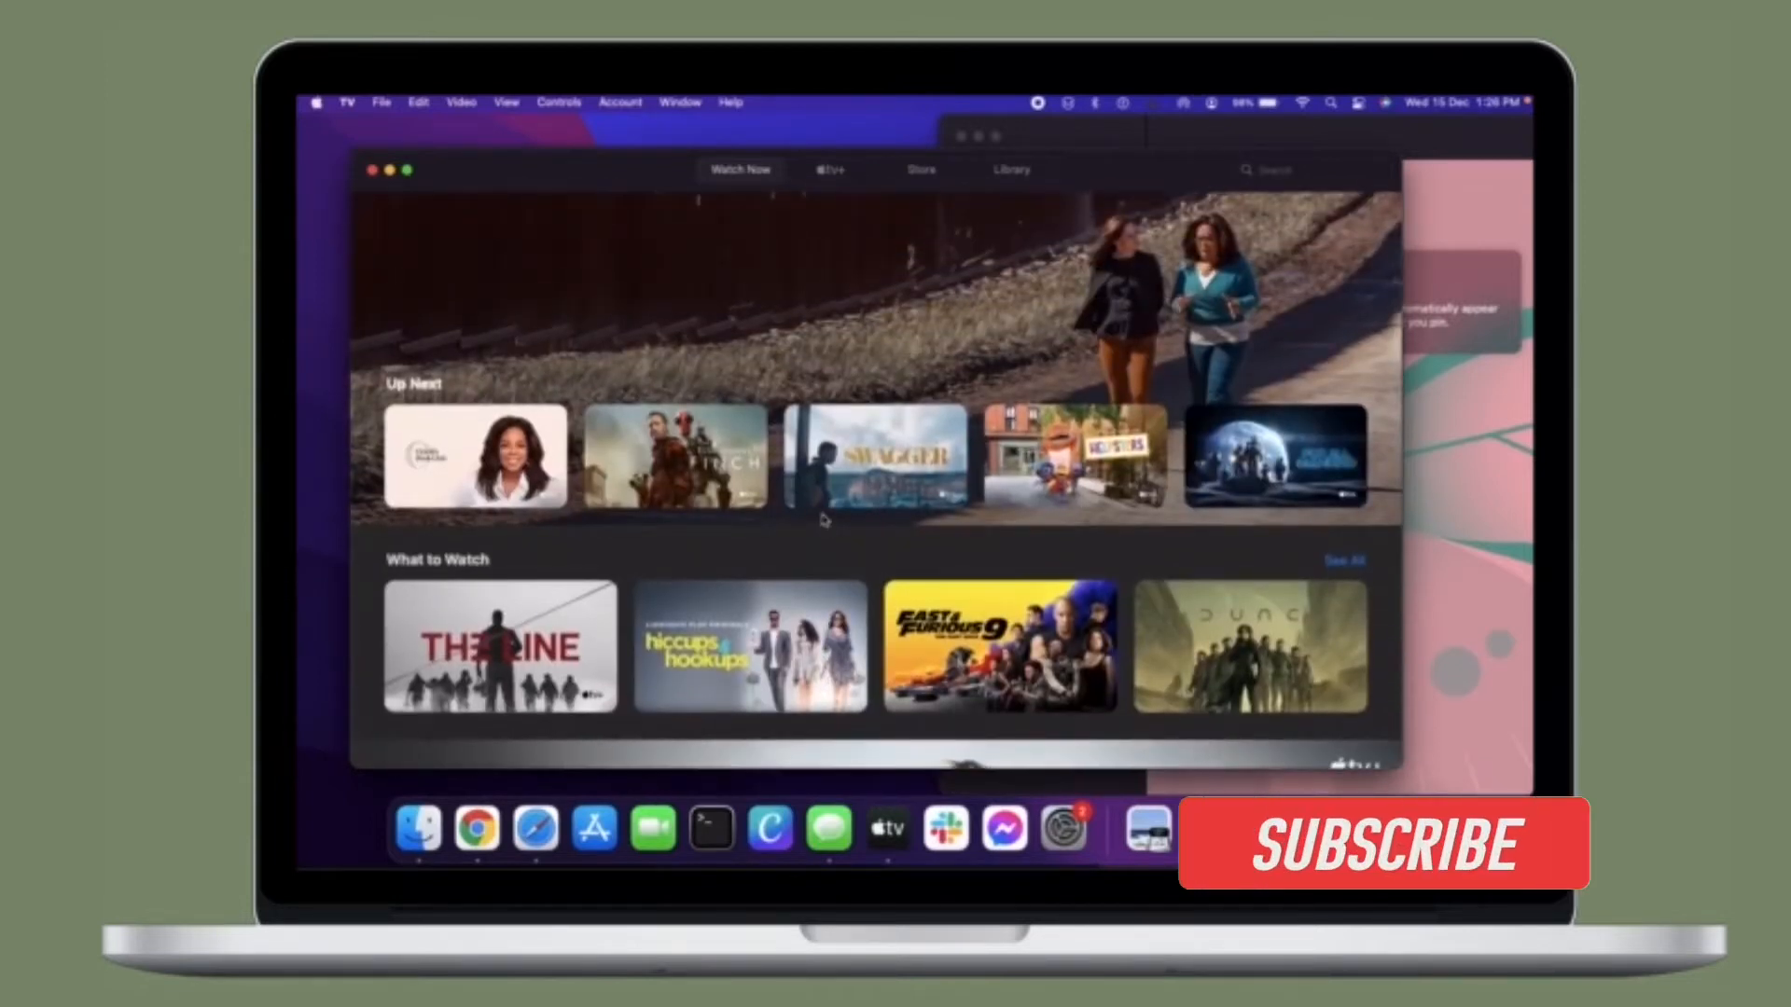
Scroll Watch Now past Up Next and What to Watch to the Now on Apple TV+ shows.
left_click(1382, 843)
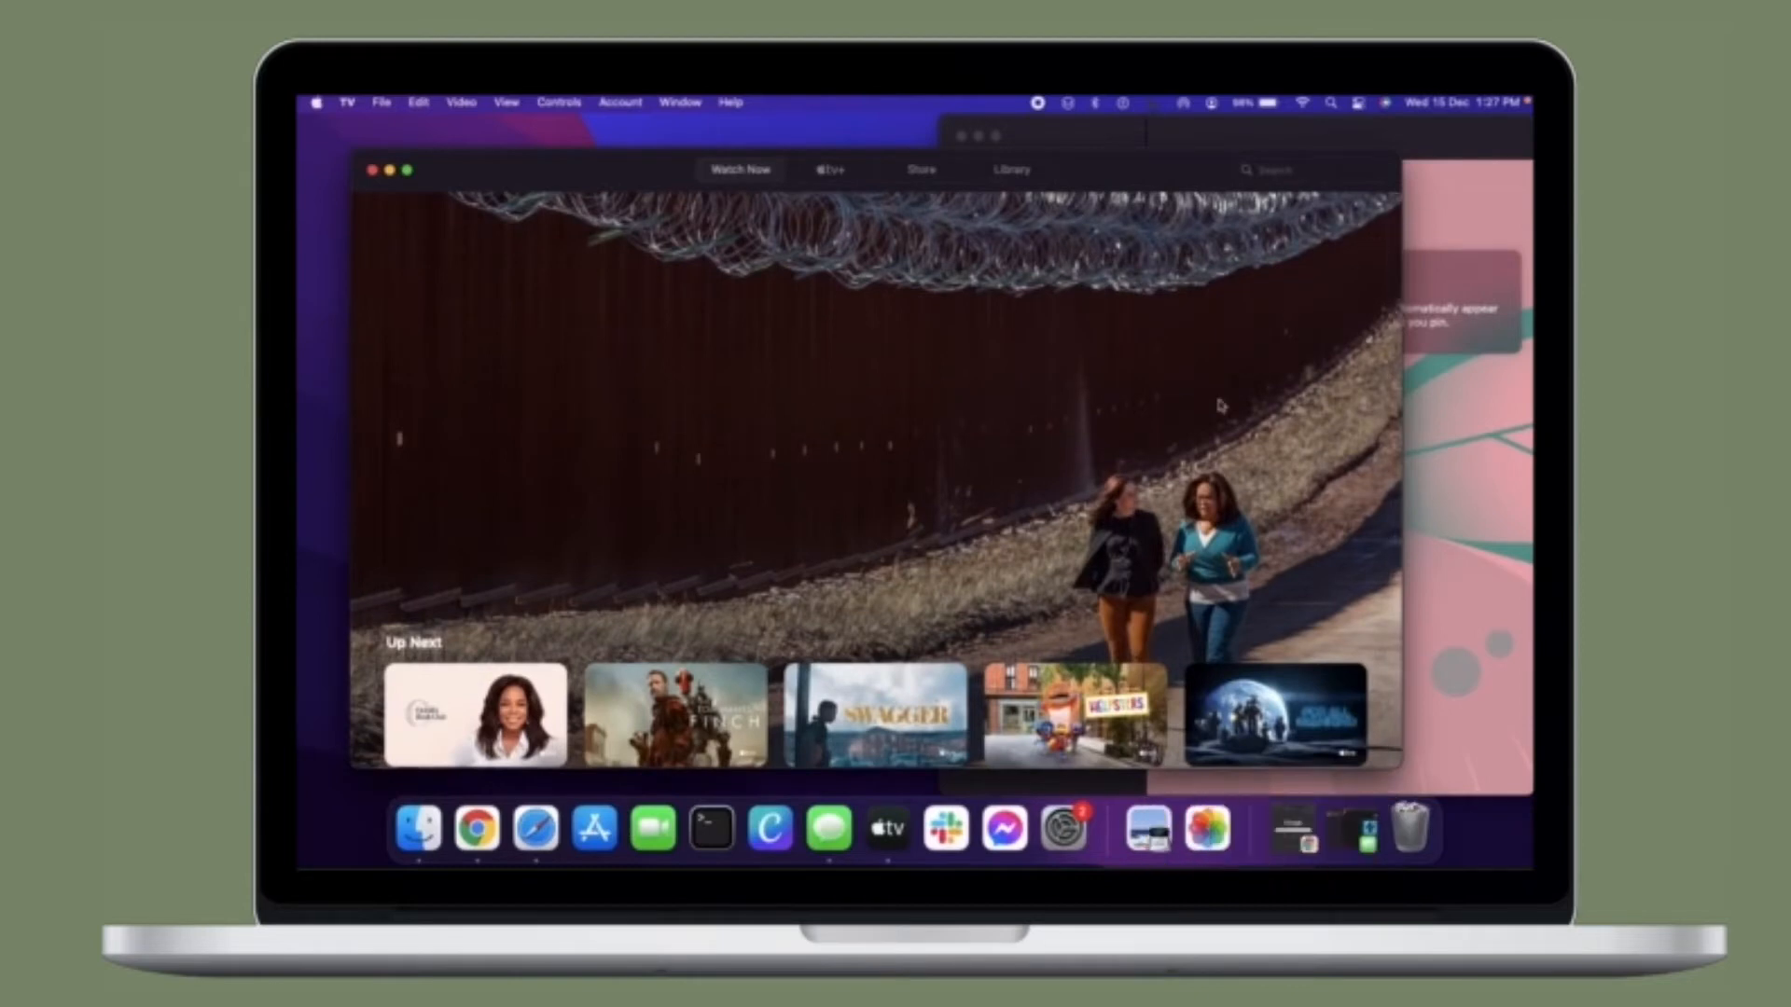
scroll("down", 3)
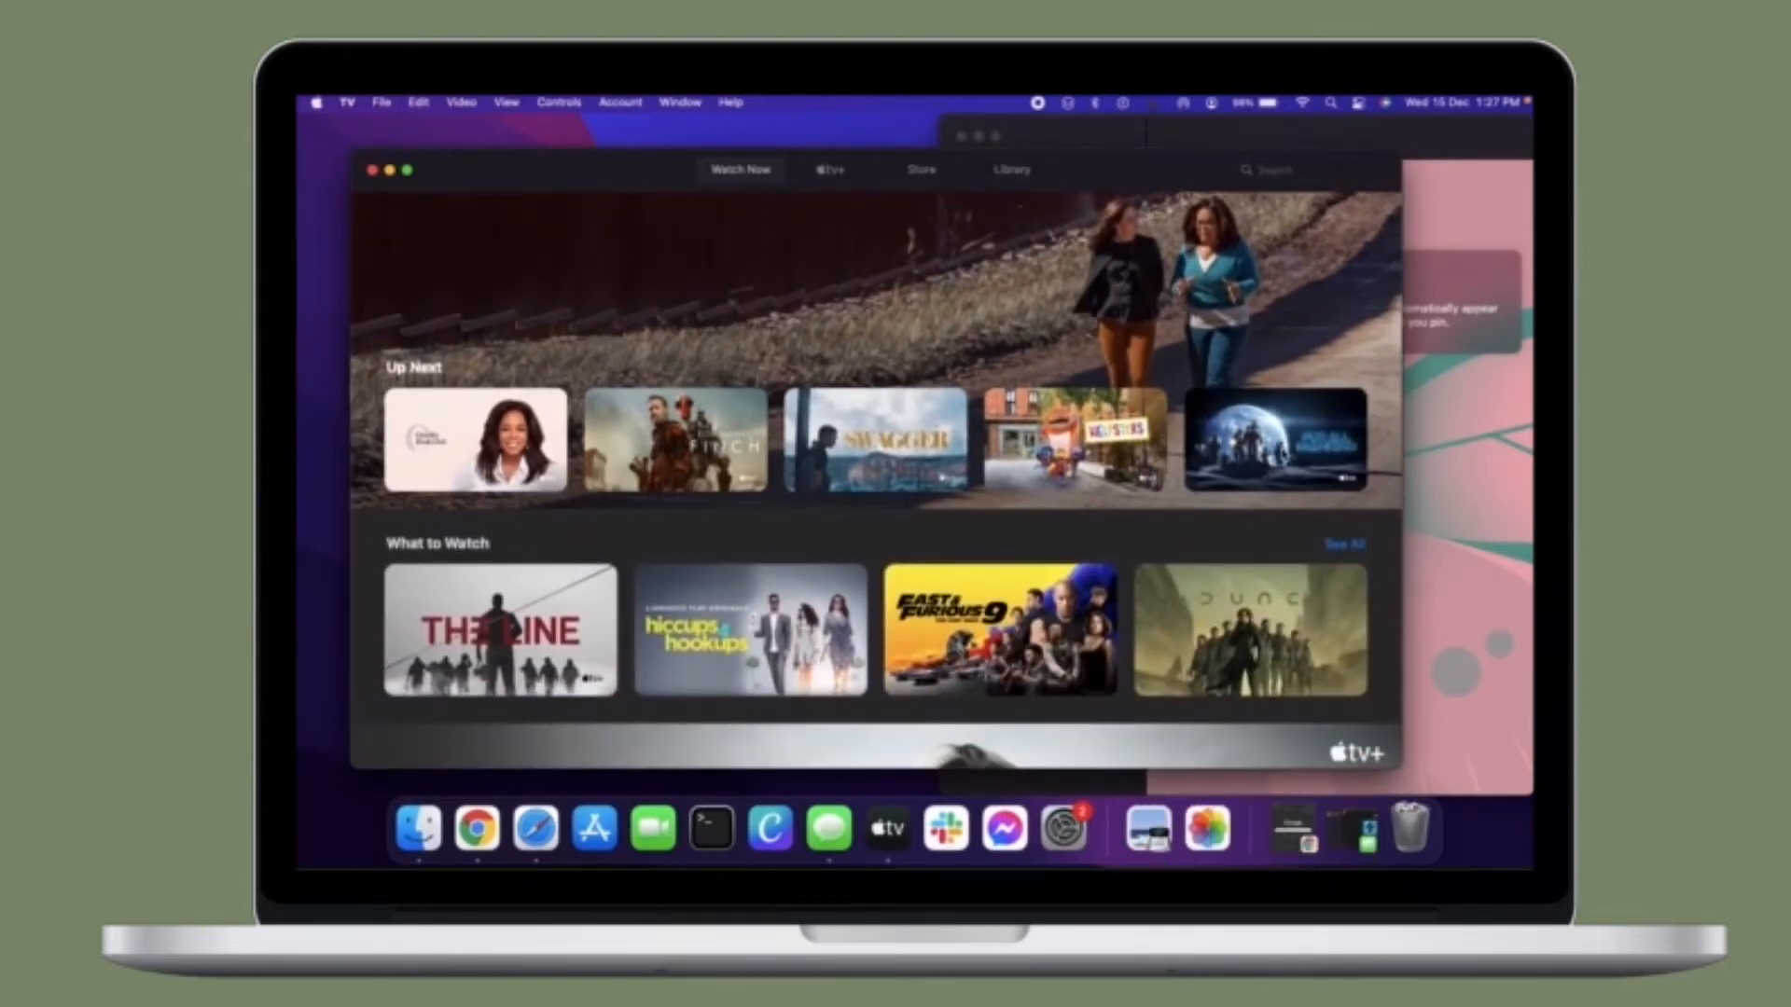
scroll("down", 3)
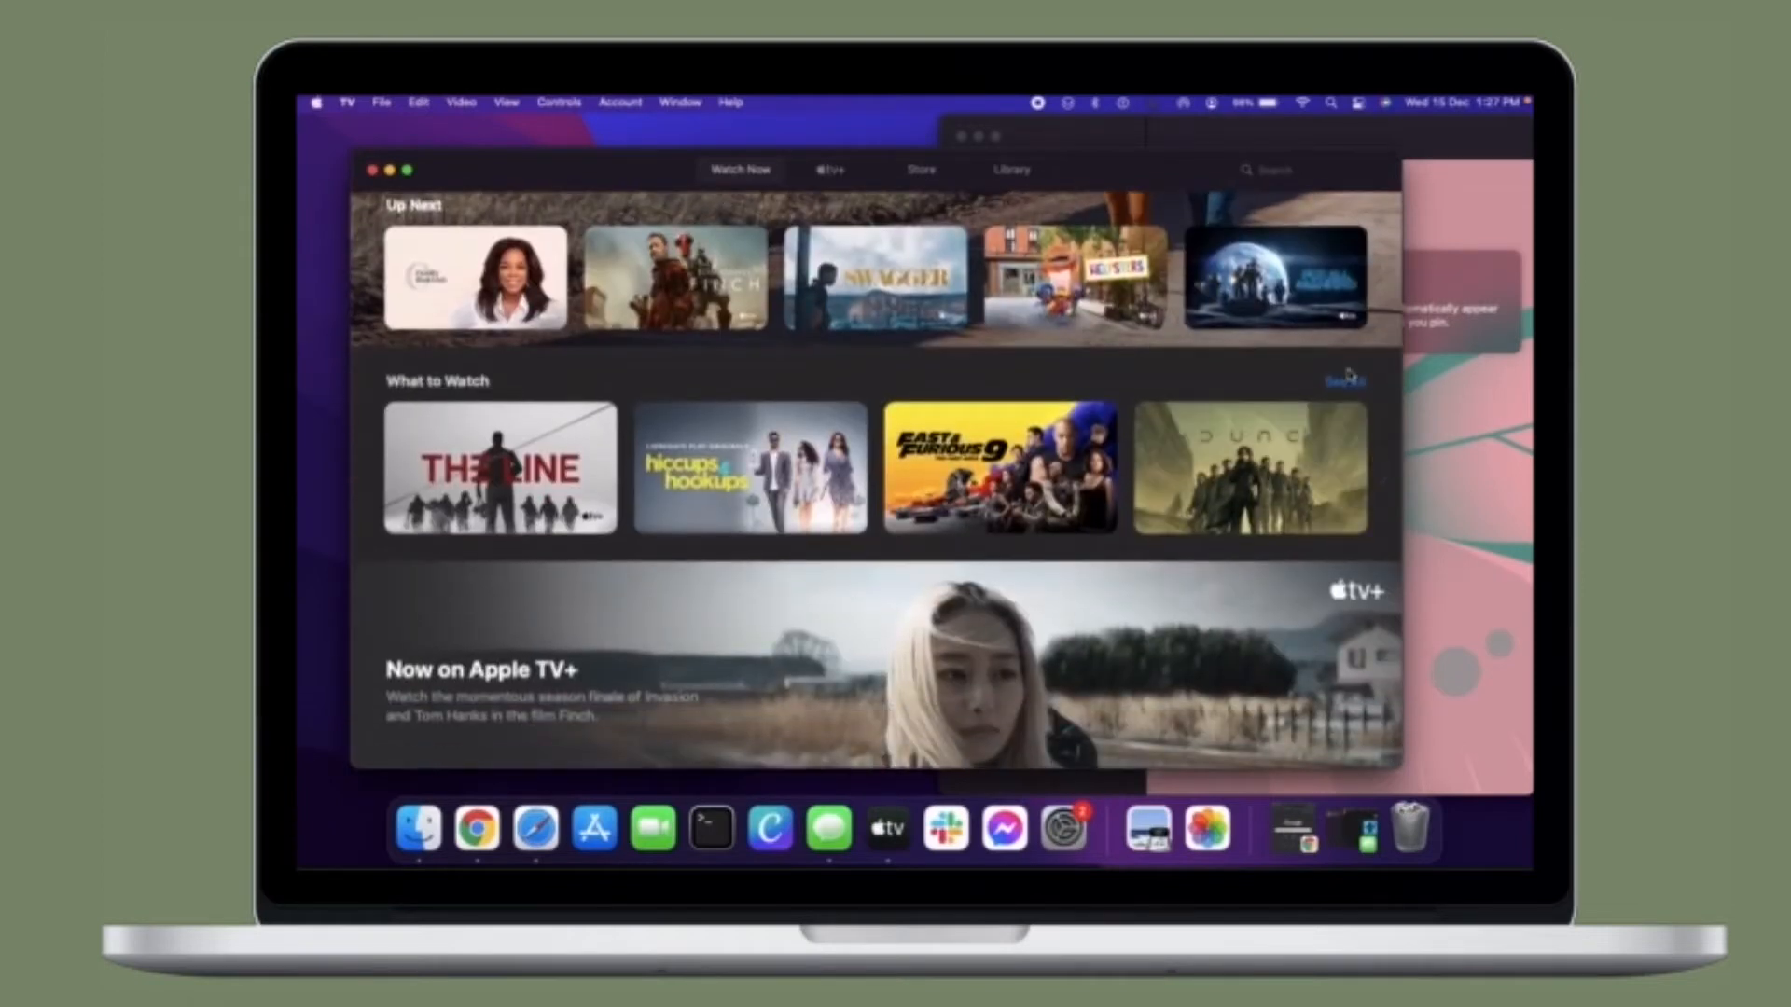
scroll("down", 3)
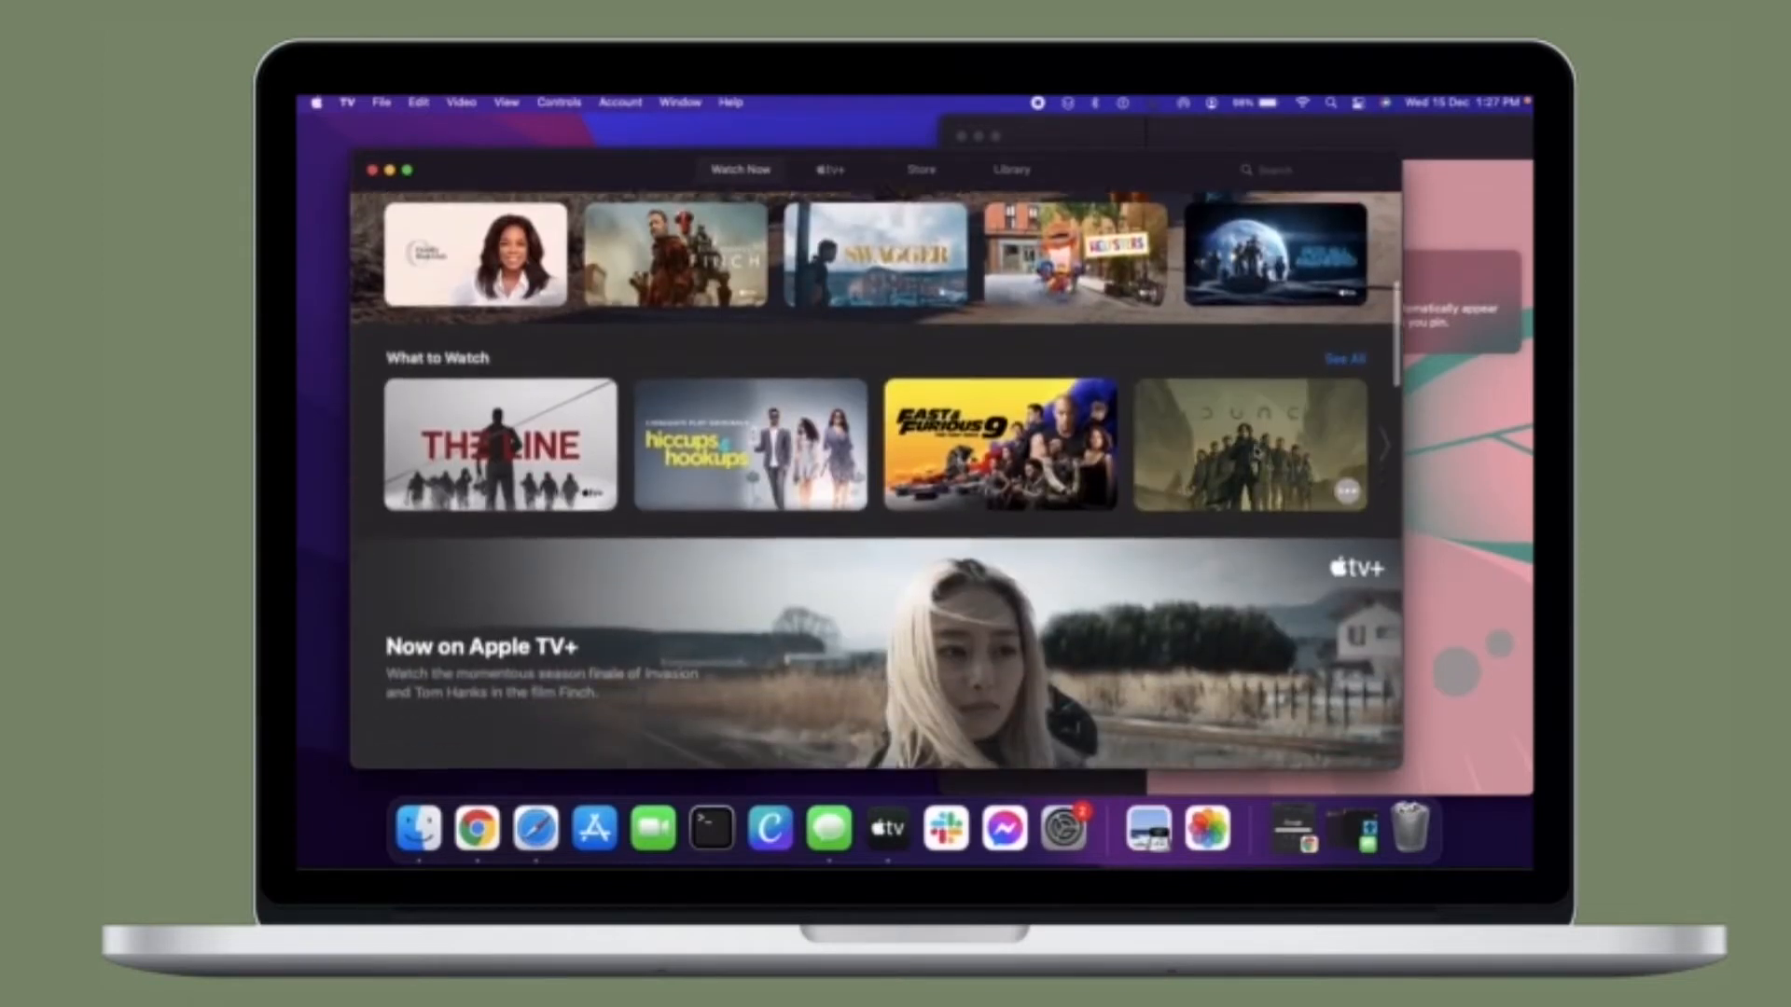
scroll("down", 3)
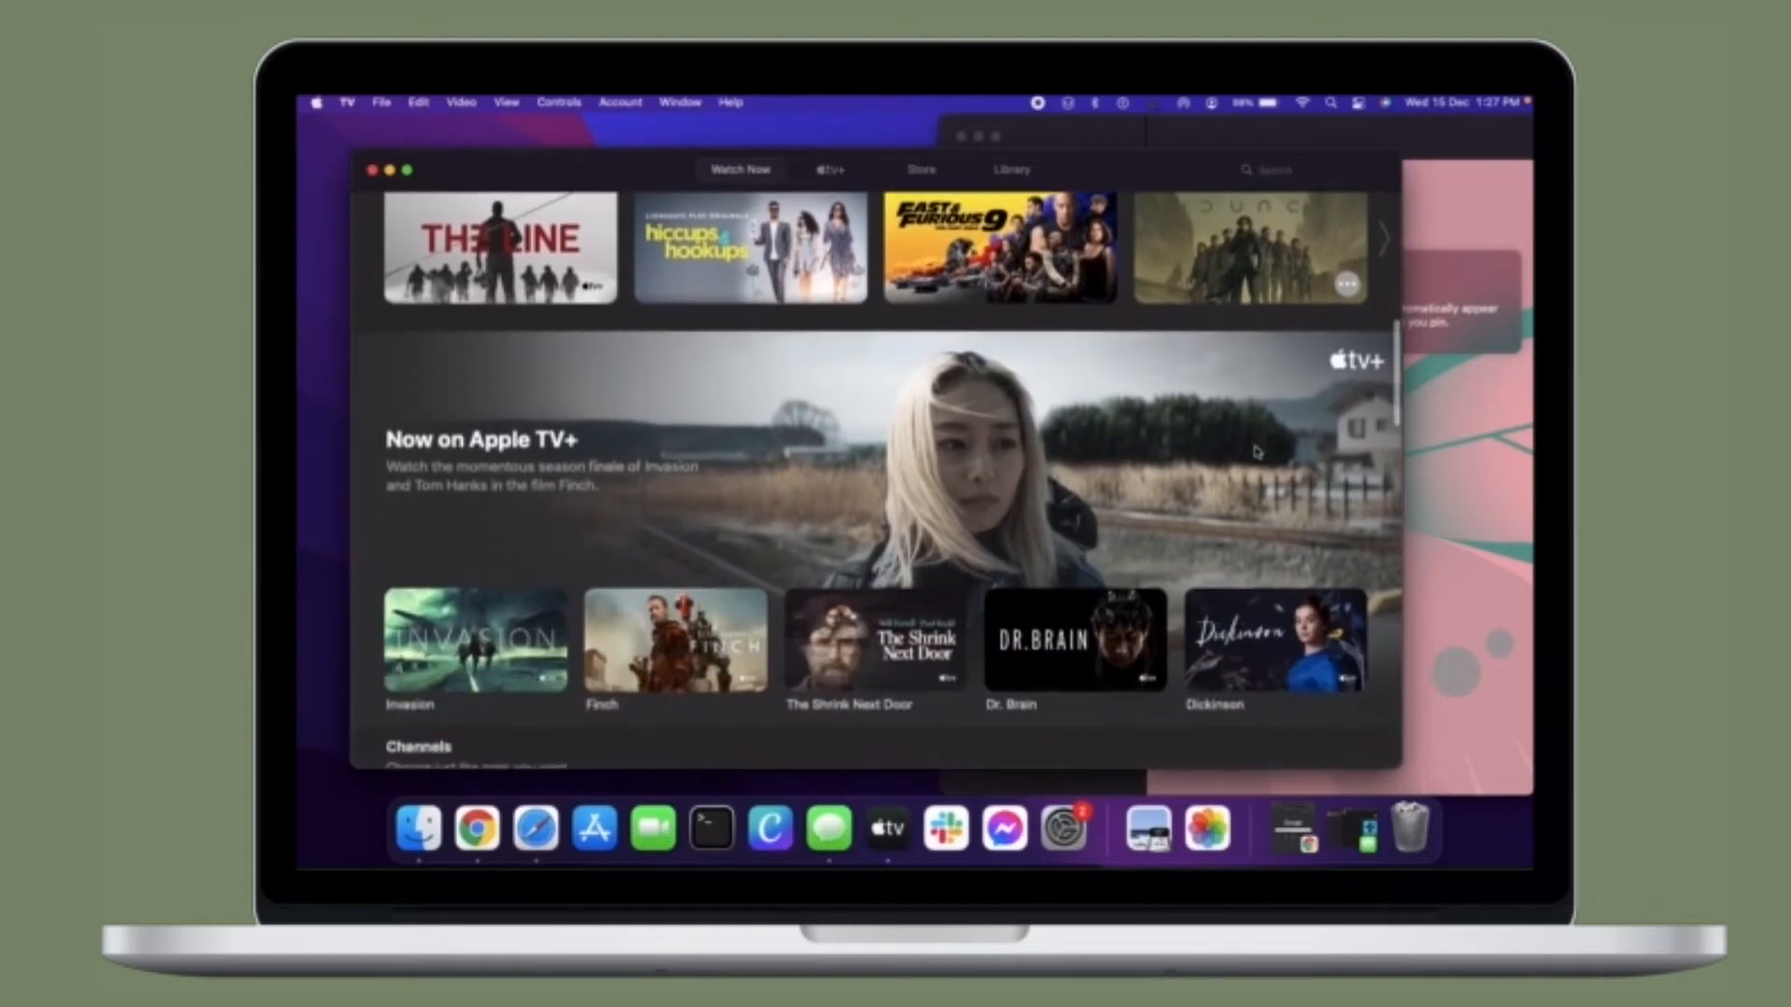
scroll("down", 3)
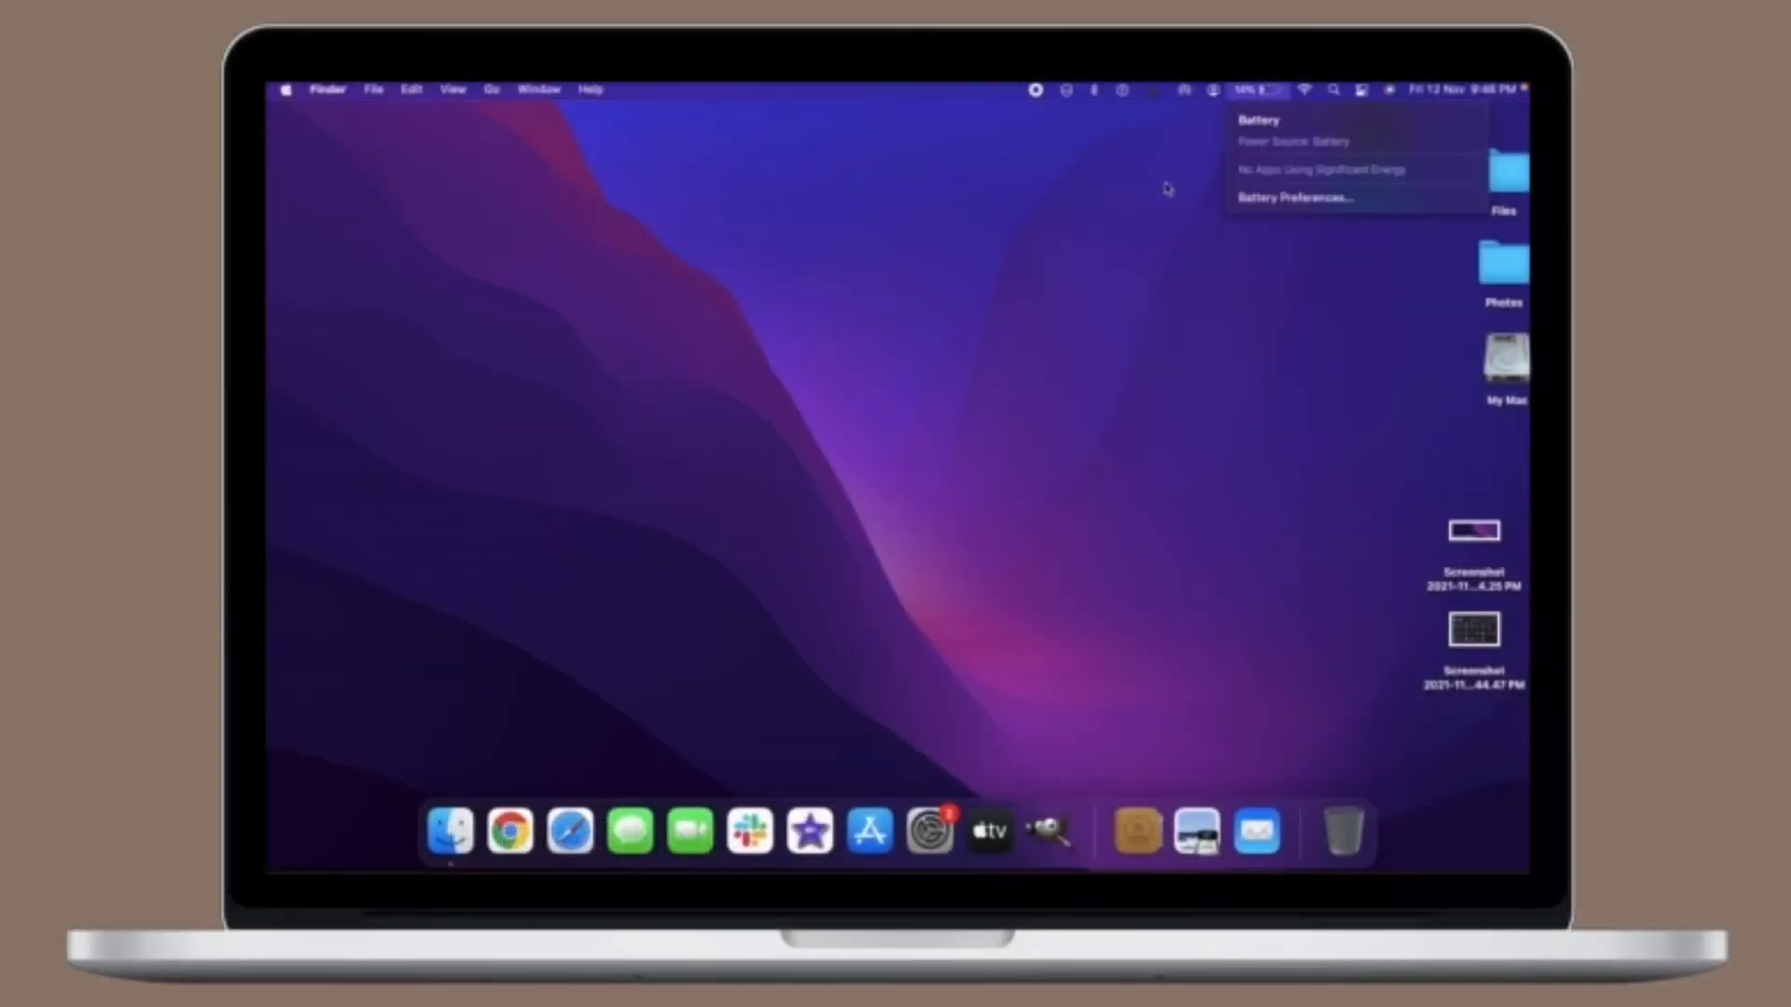
mouse_move(1164, 190)
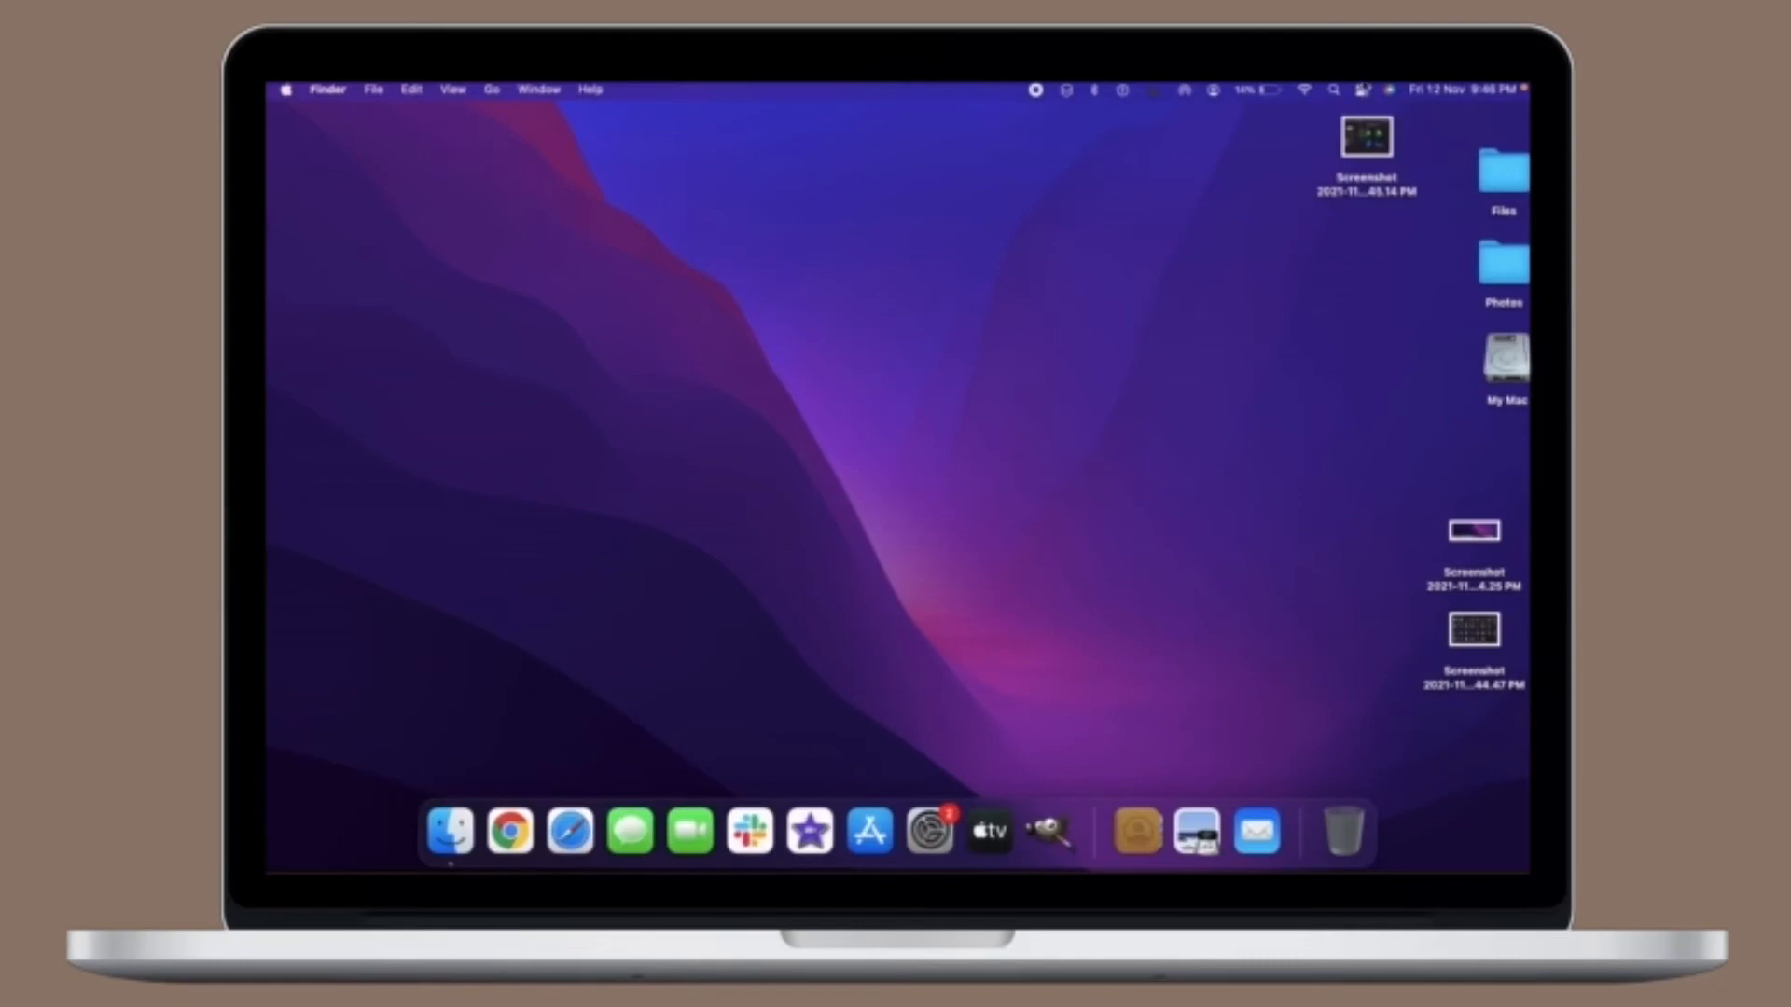
Show Control Center from the menu bar with its Wi-Fi, Bluetooth, display and sound controls.
left_click(1360, 90)
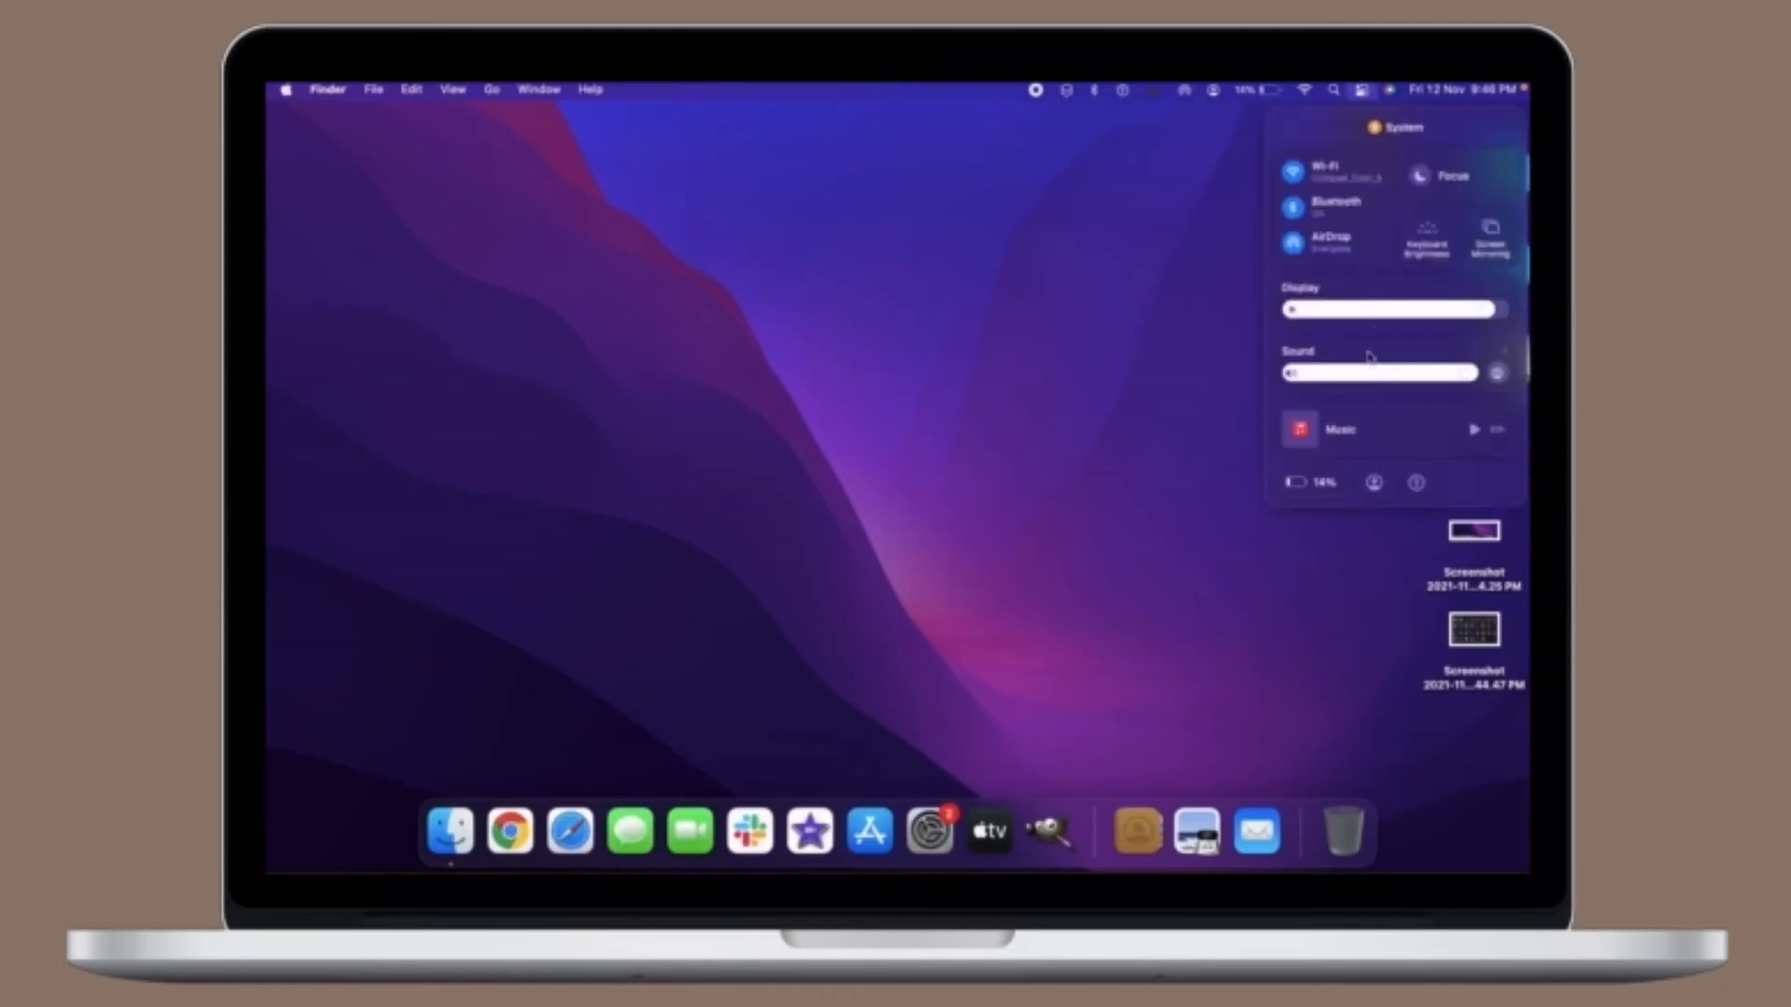
mouse_move(1388, 149)
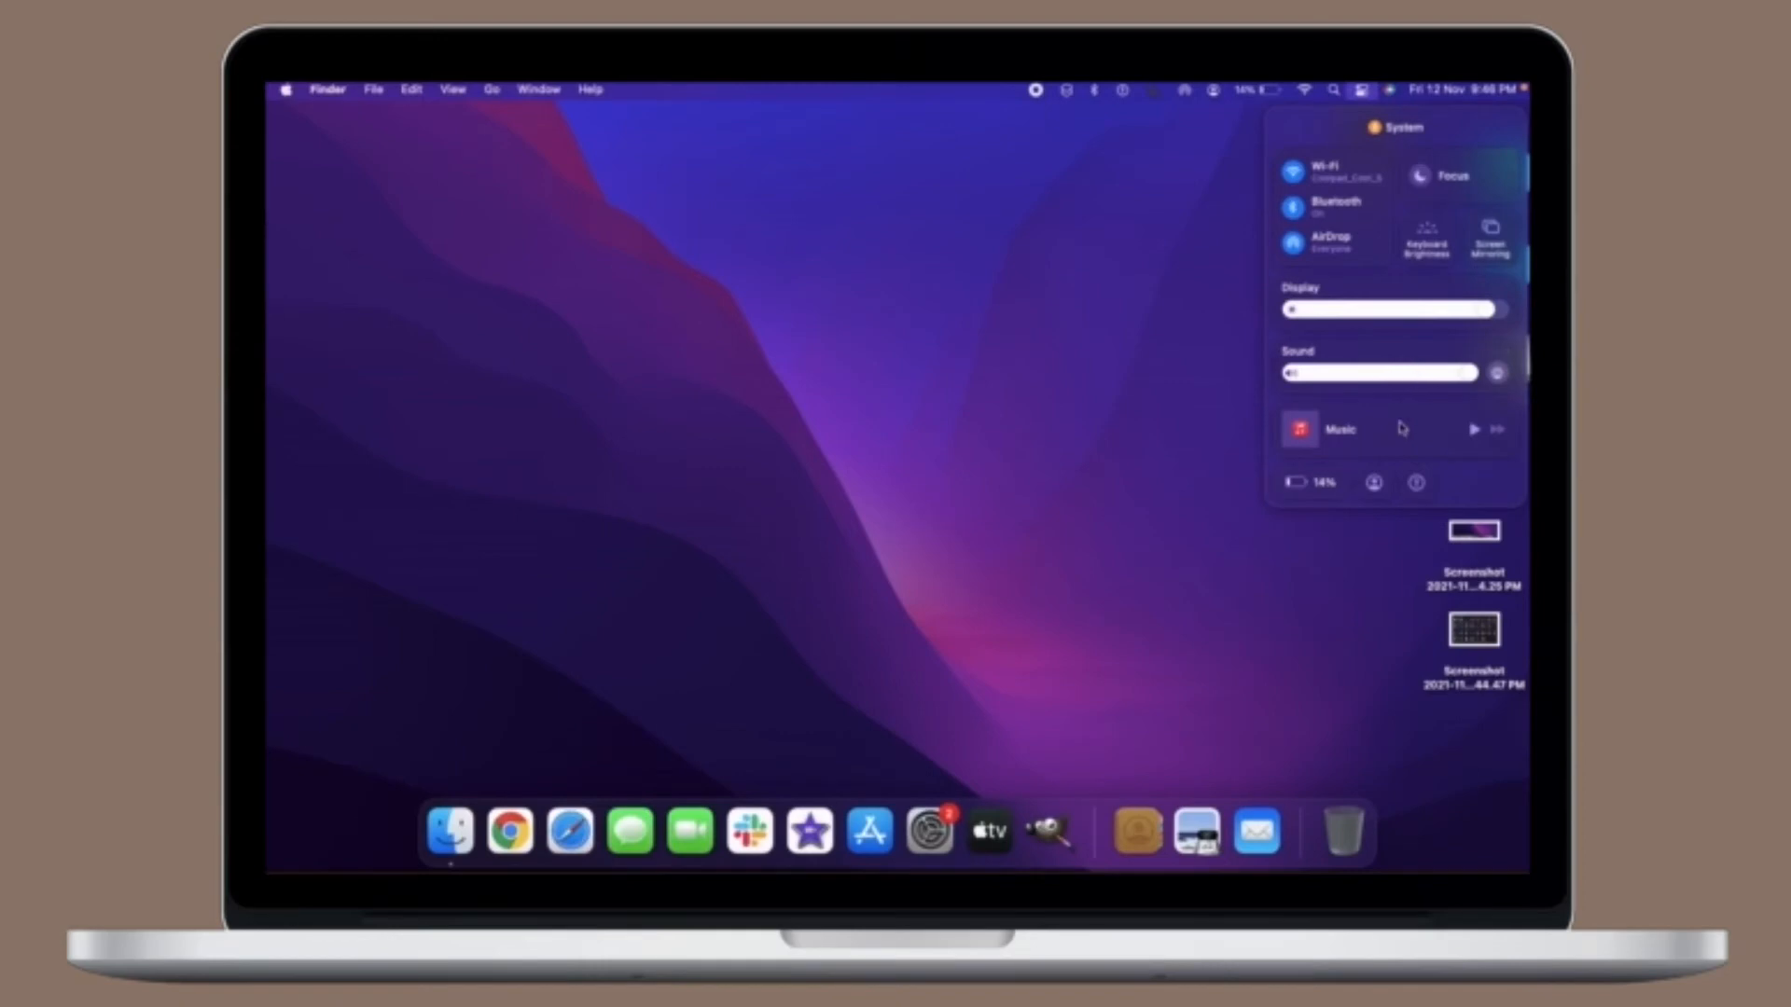
mouse_move(1227, 405)
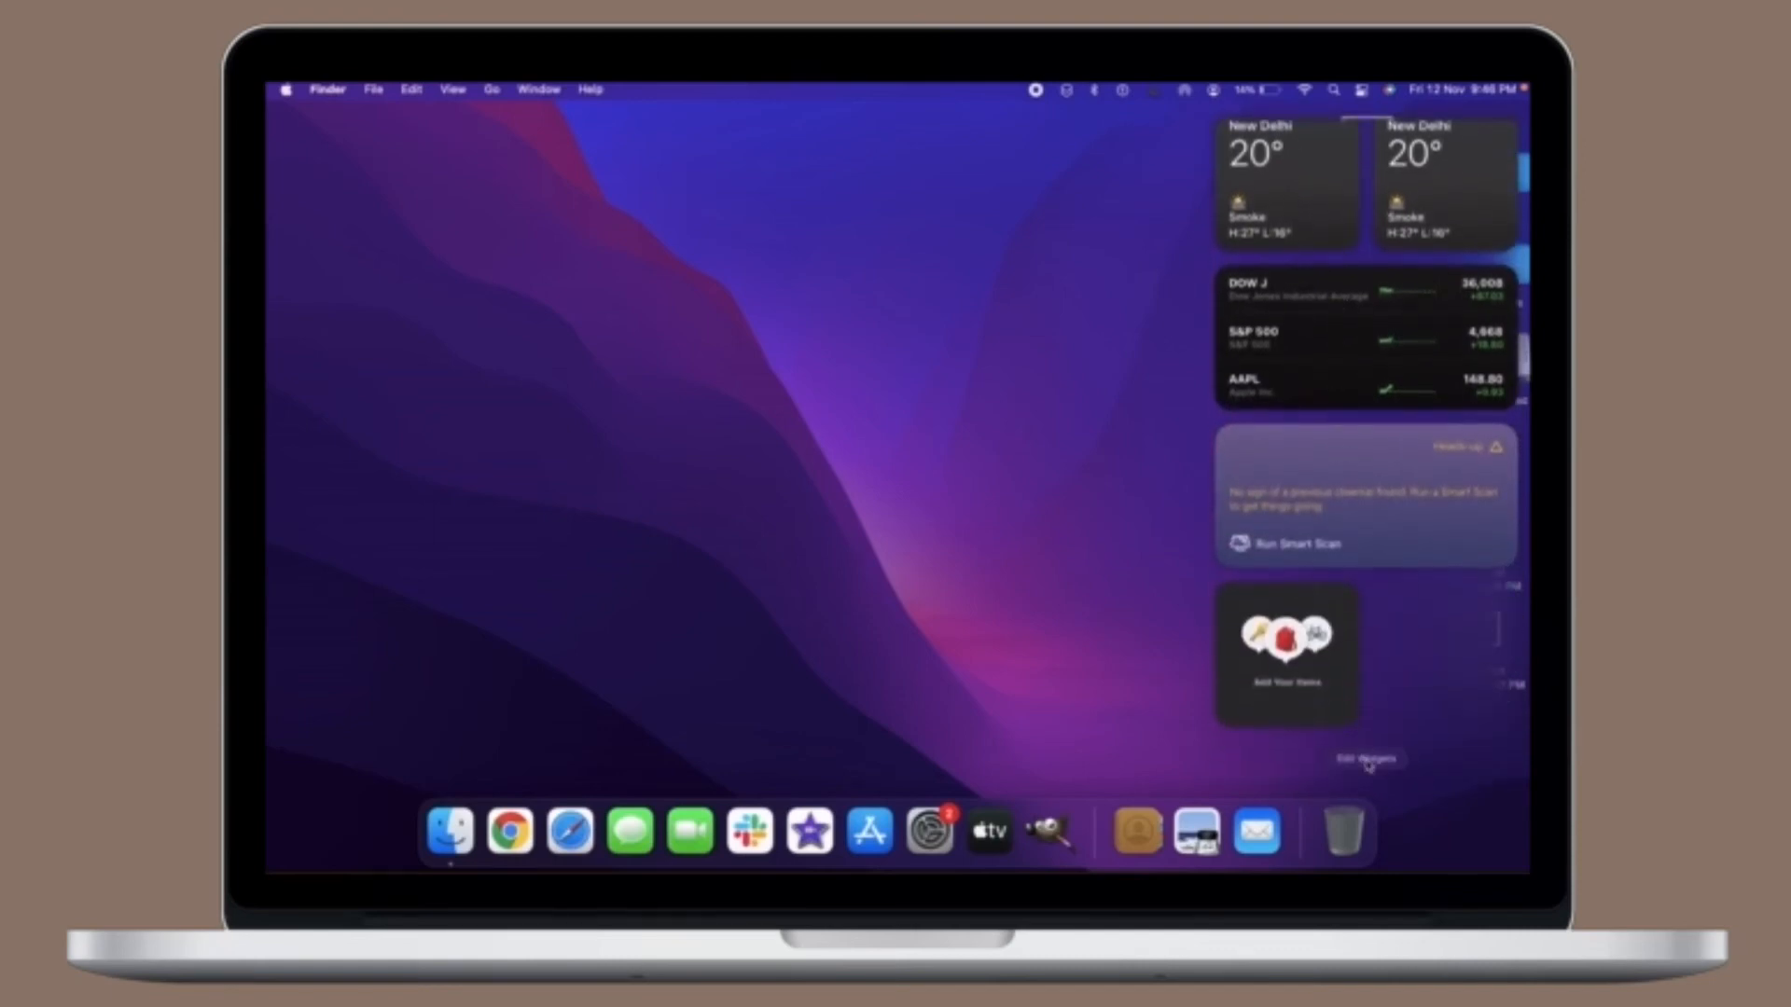
Enter Edit Widgets and browse the Notes, Find My, CleanMyMac X and Calendar widgets in the gallery.
left_click(1362, 759)
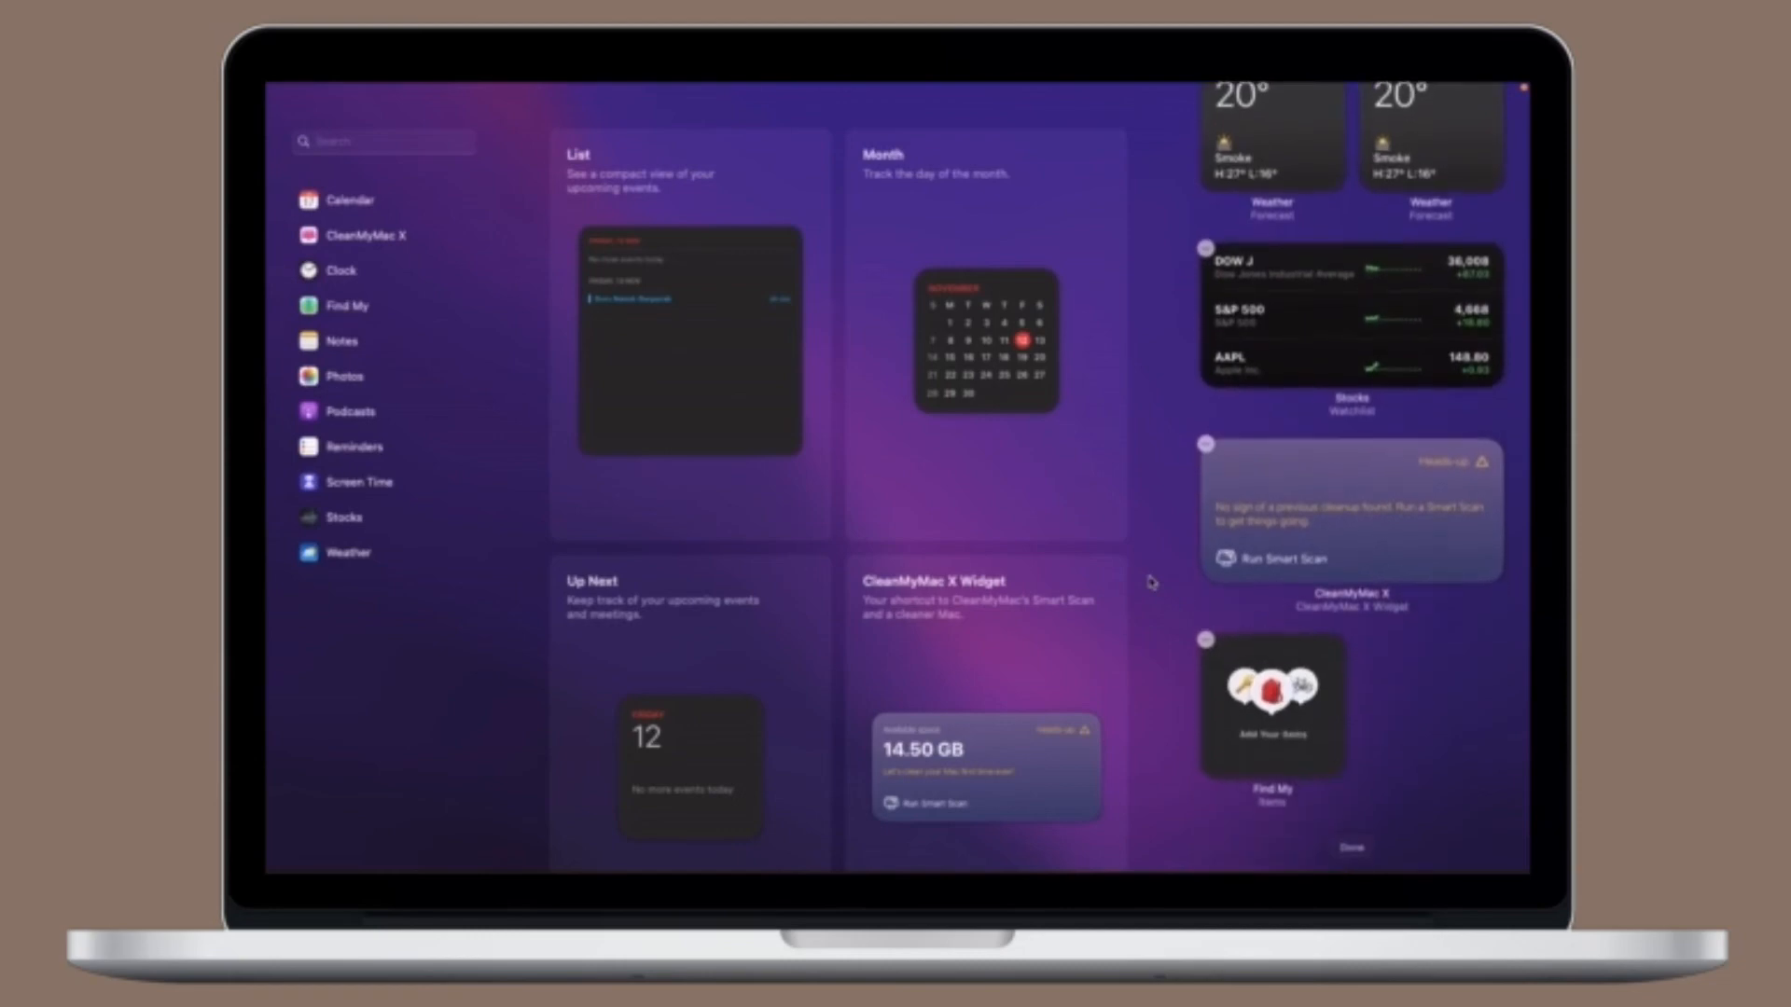
mouse_move(496, 639)
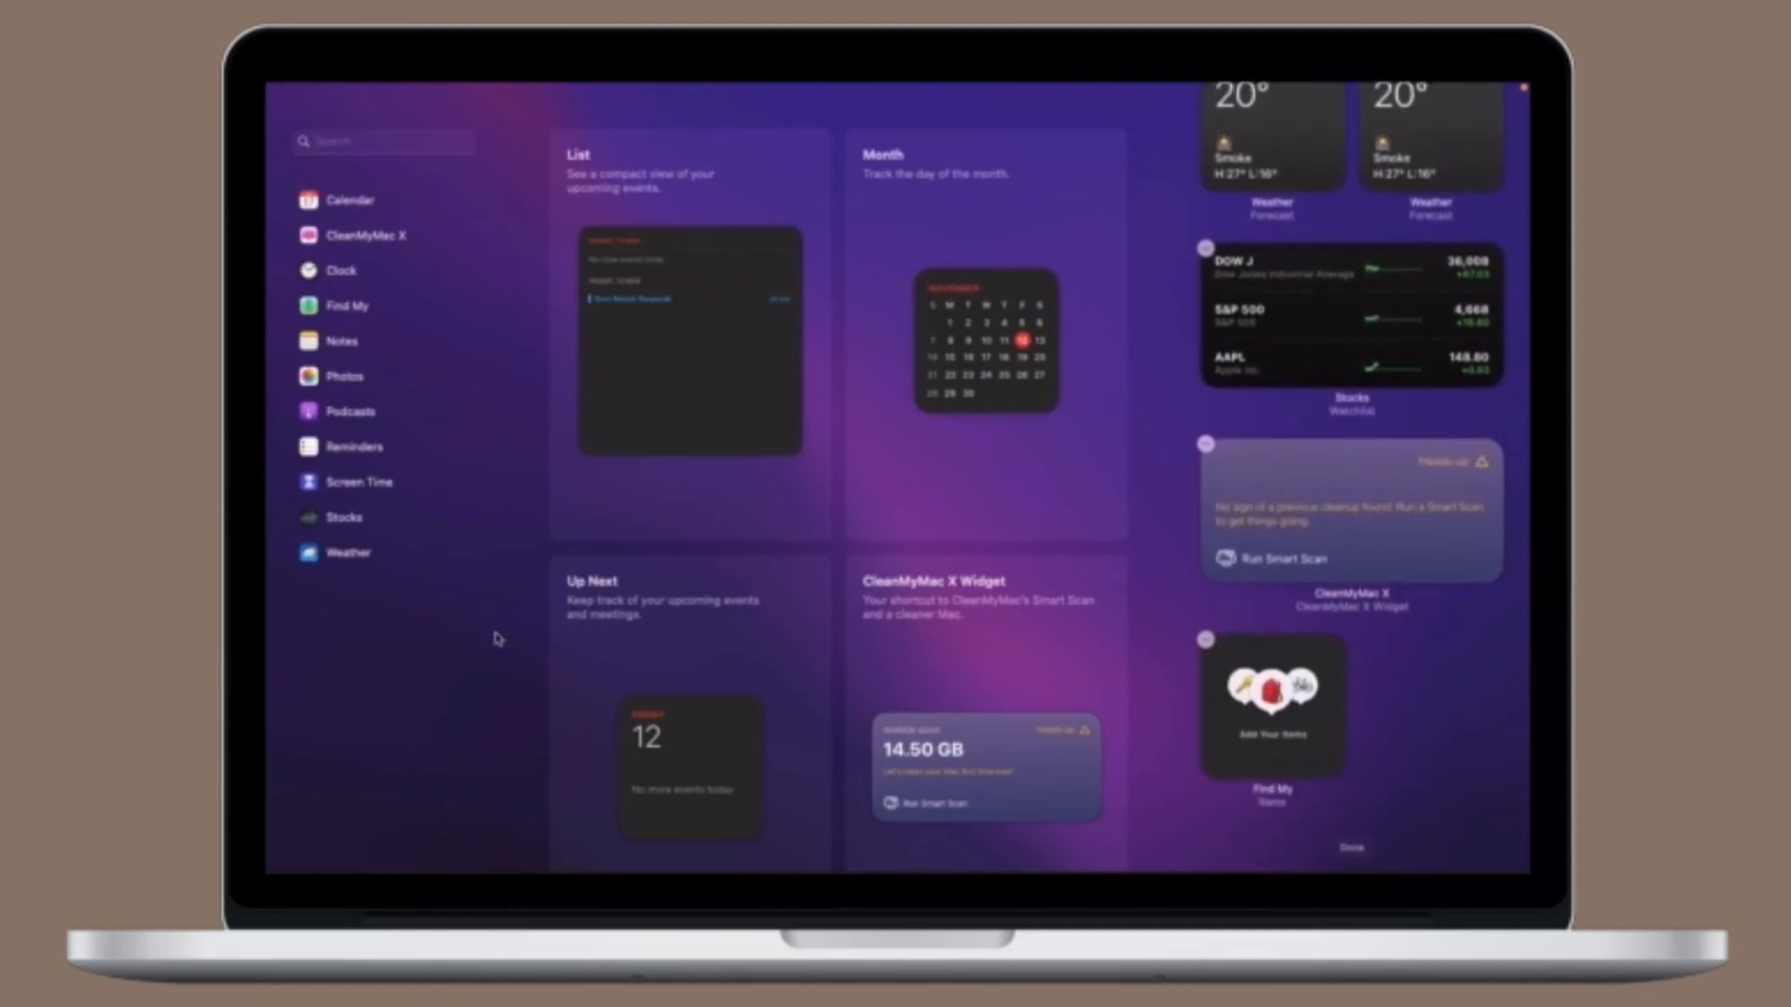
mouse_move(420, 496)
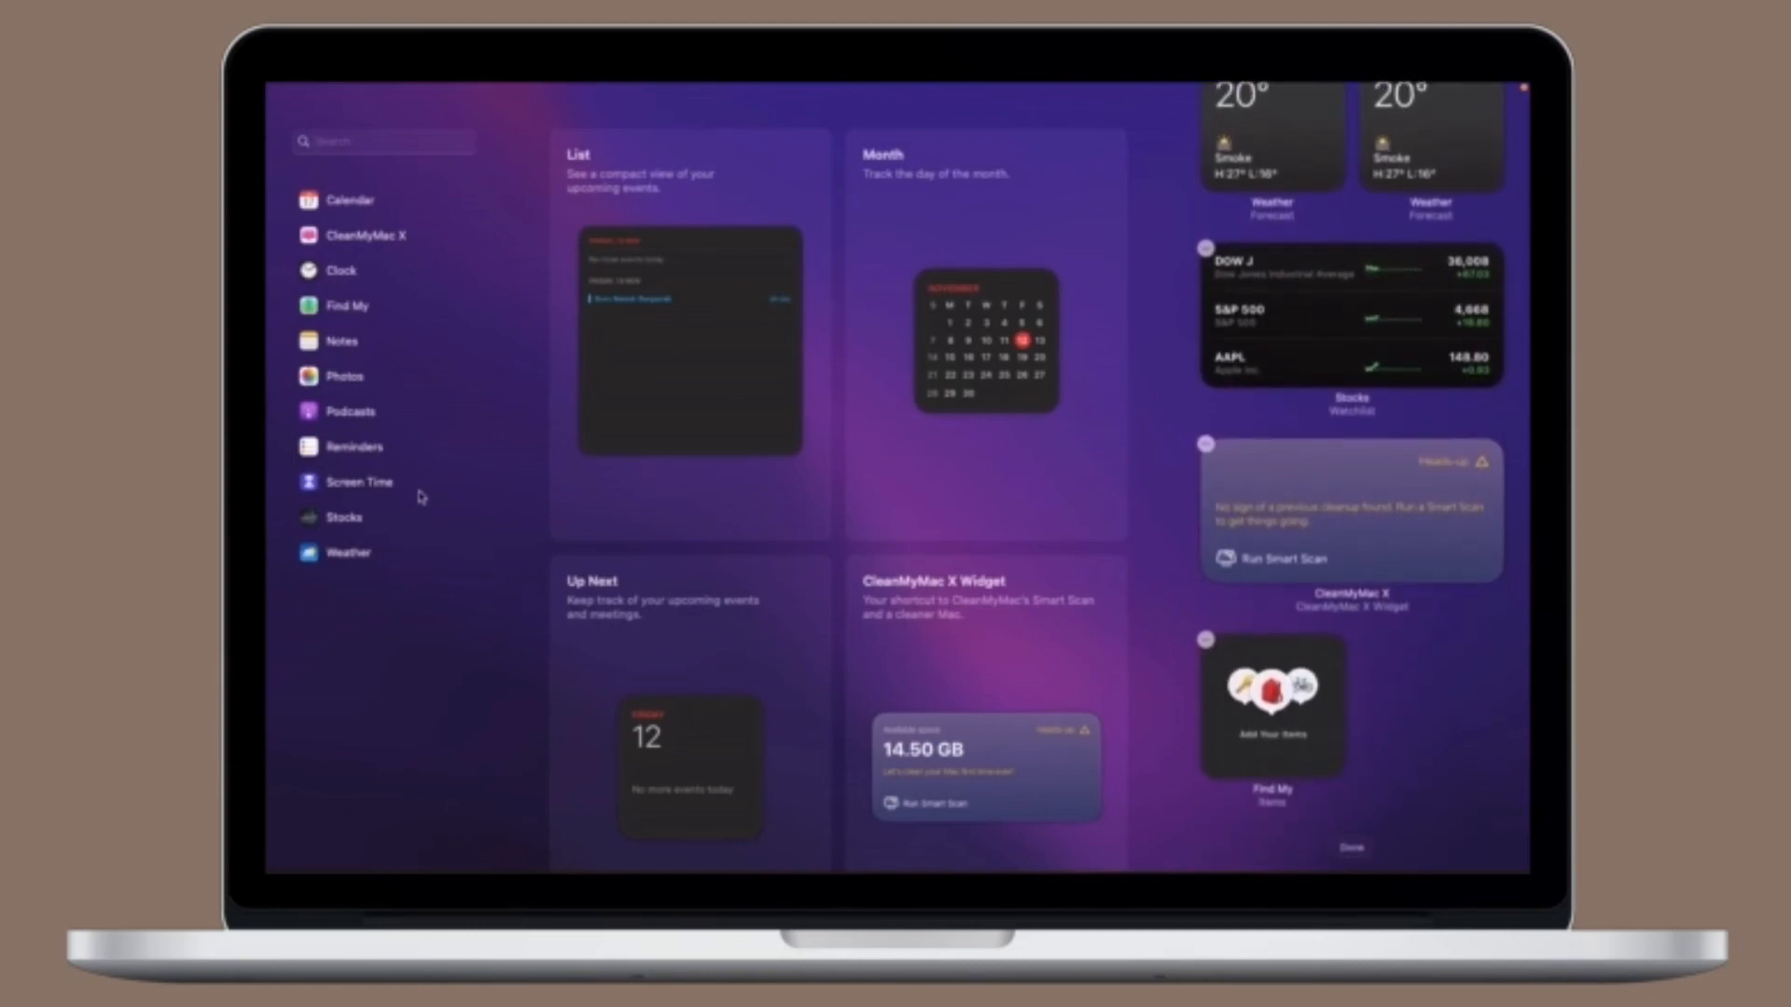
left_click(343, 340)
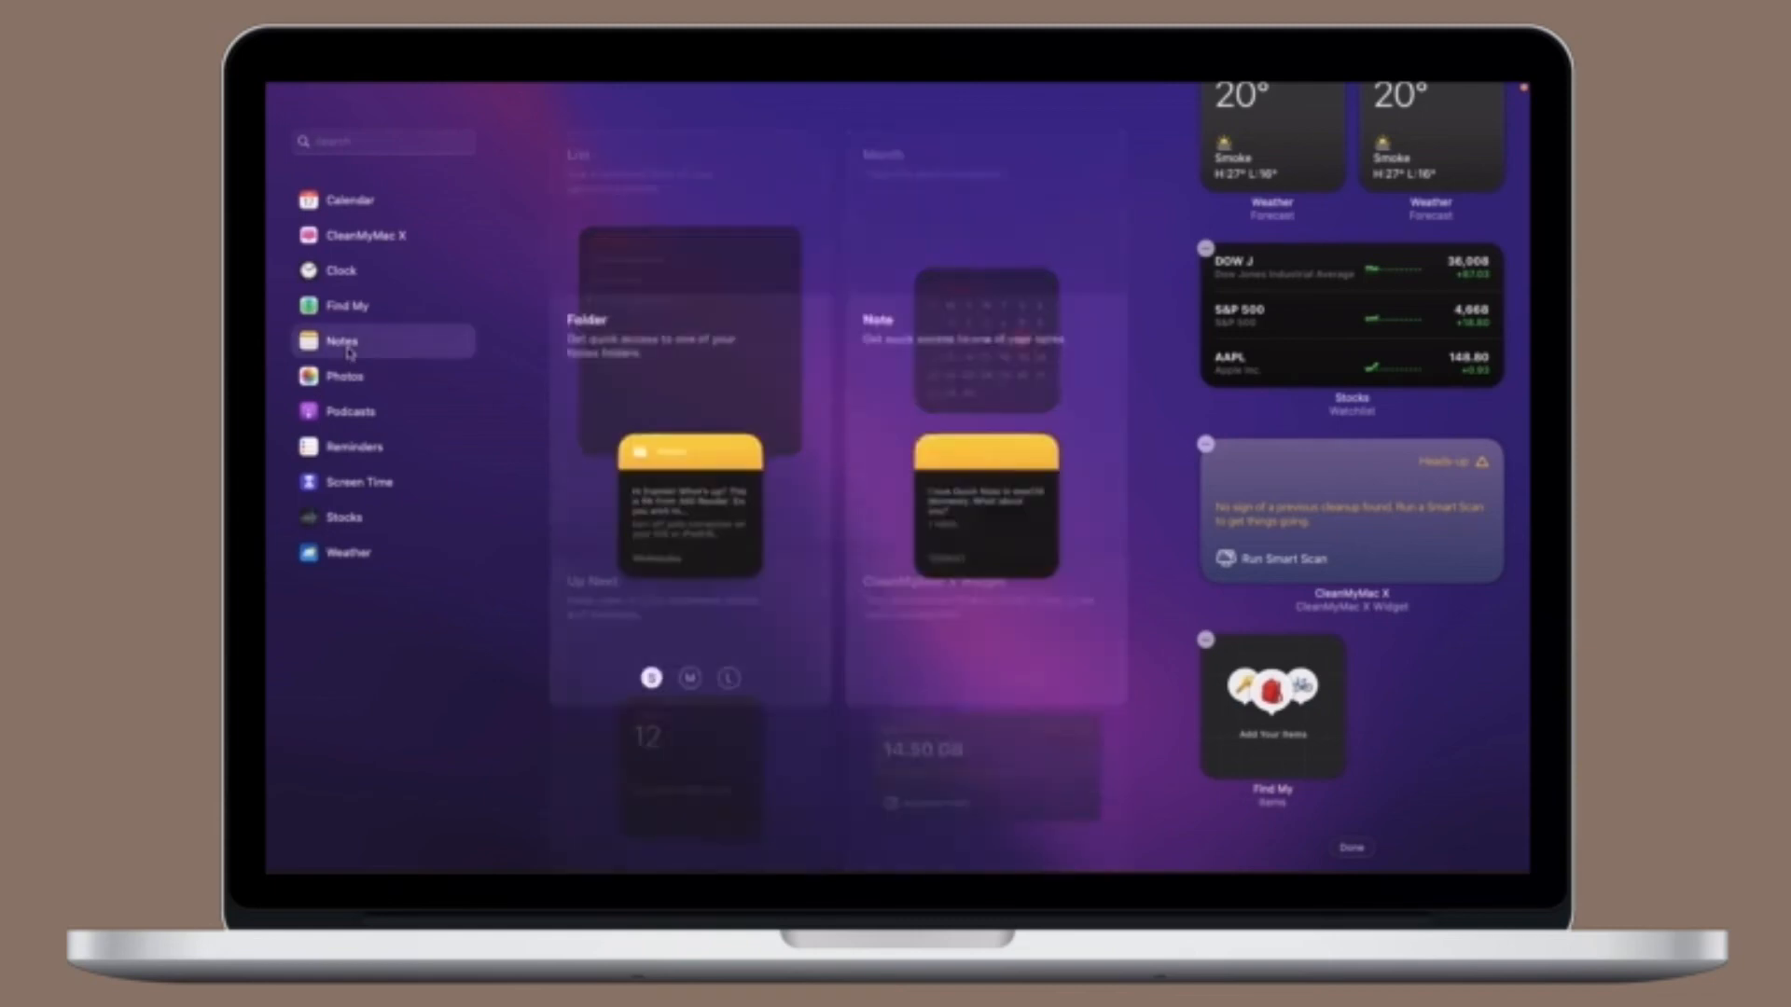
left_click(347, 304)
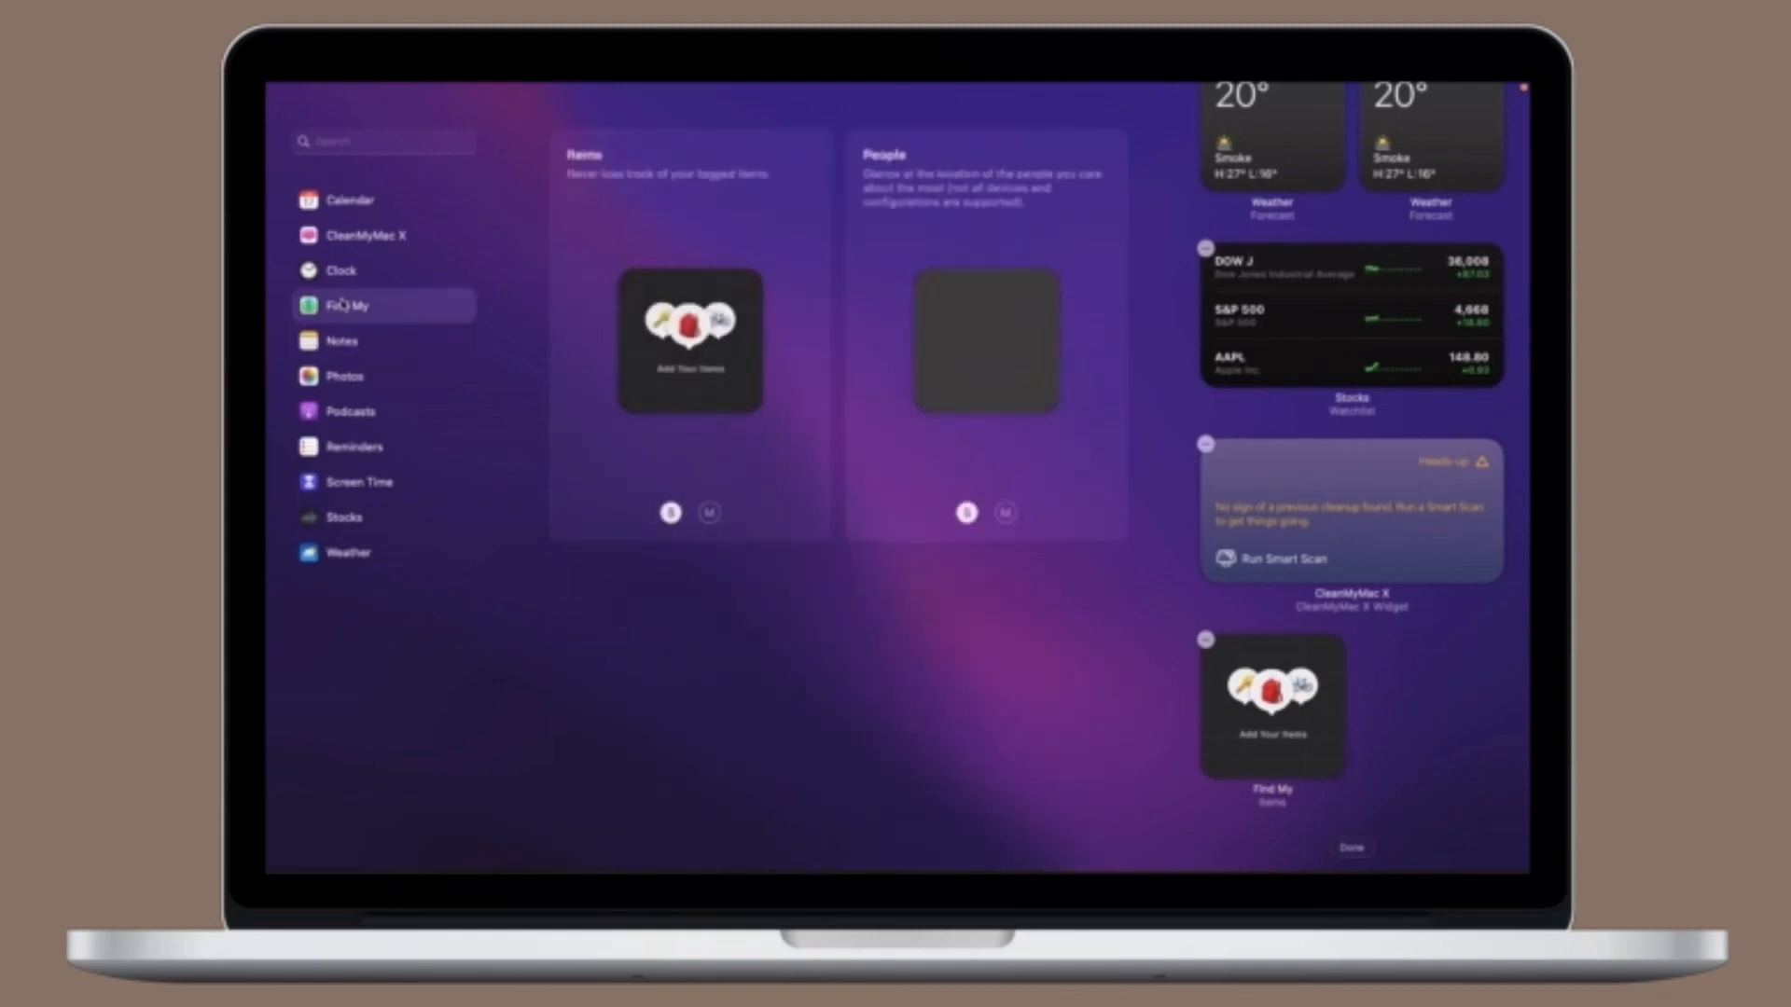
mouse_move(360, 241)
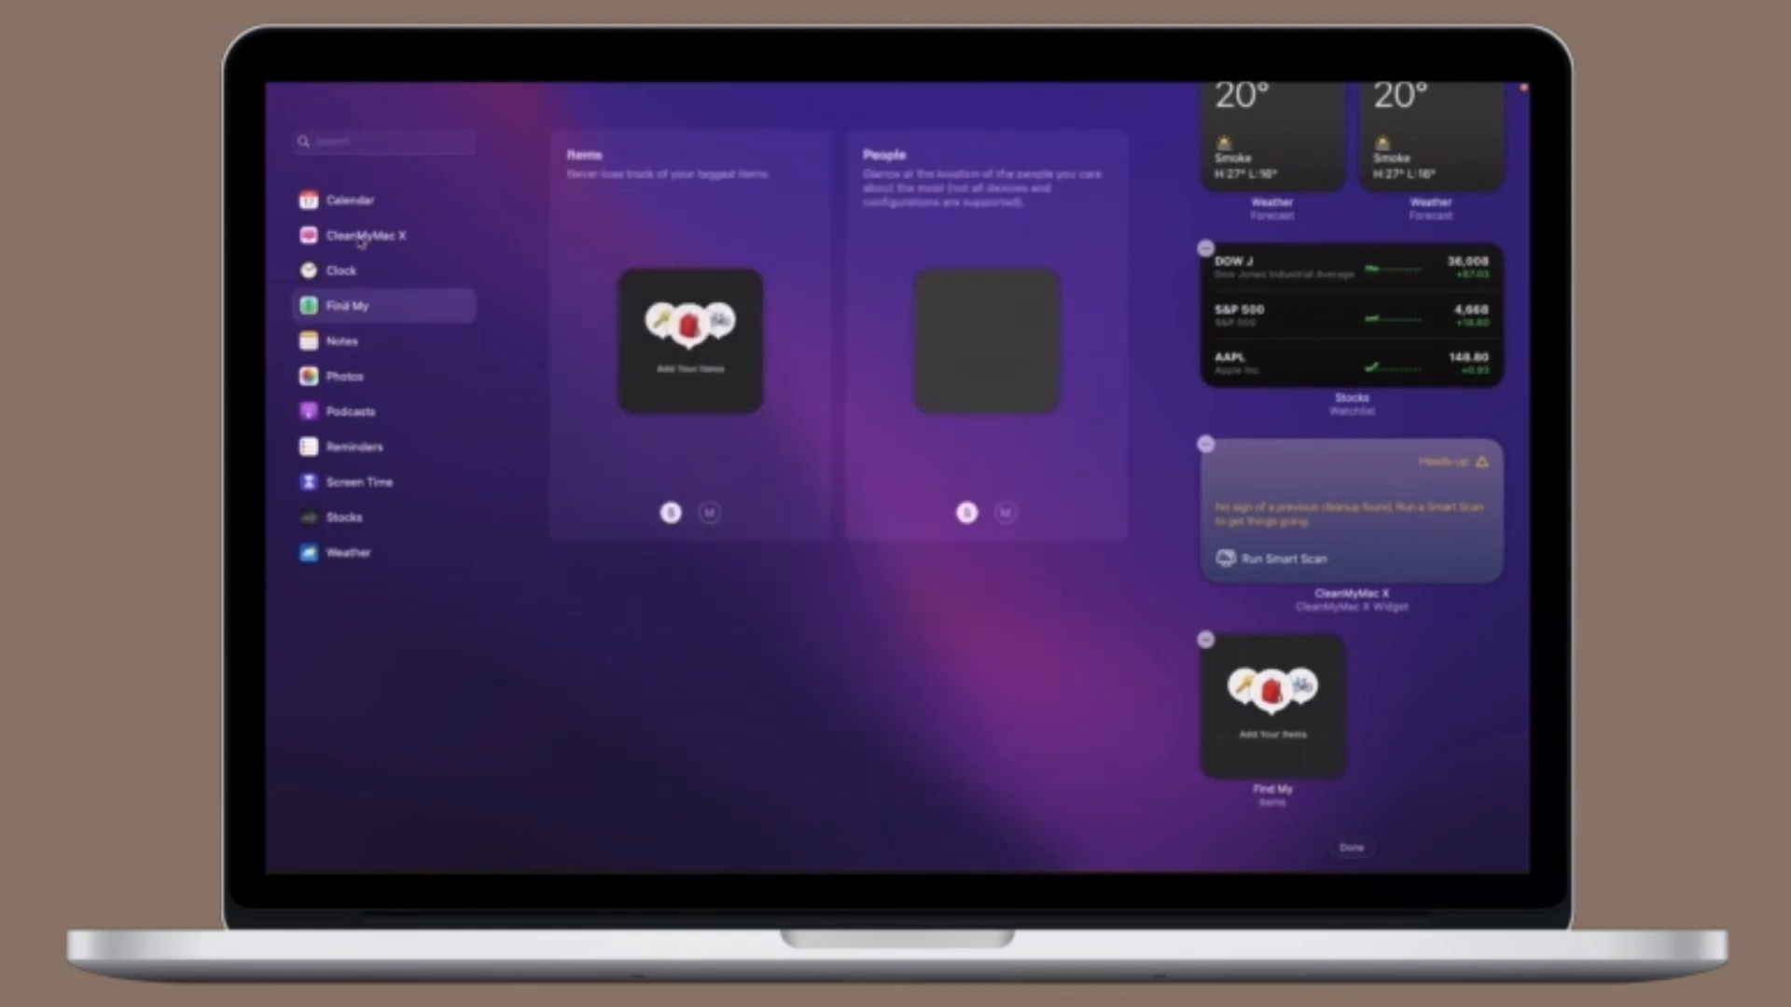
left_click(367, 235)
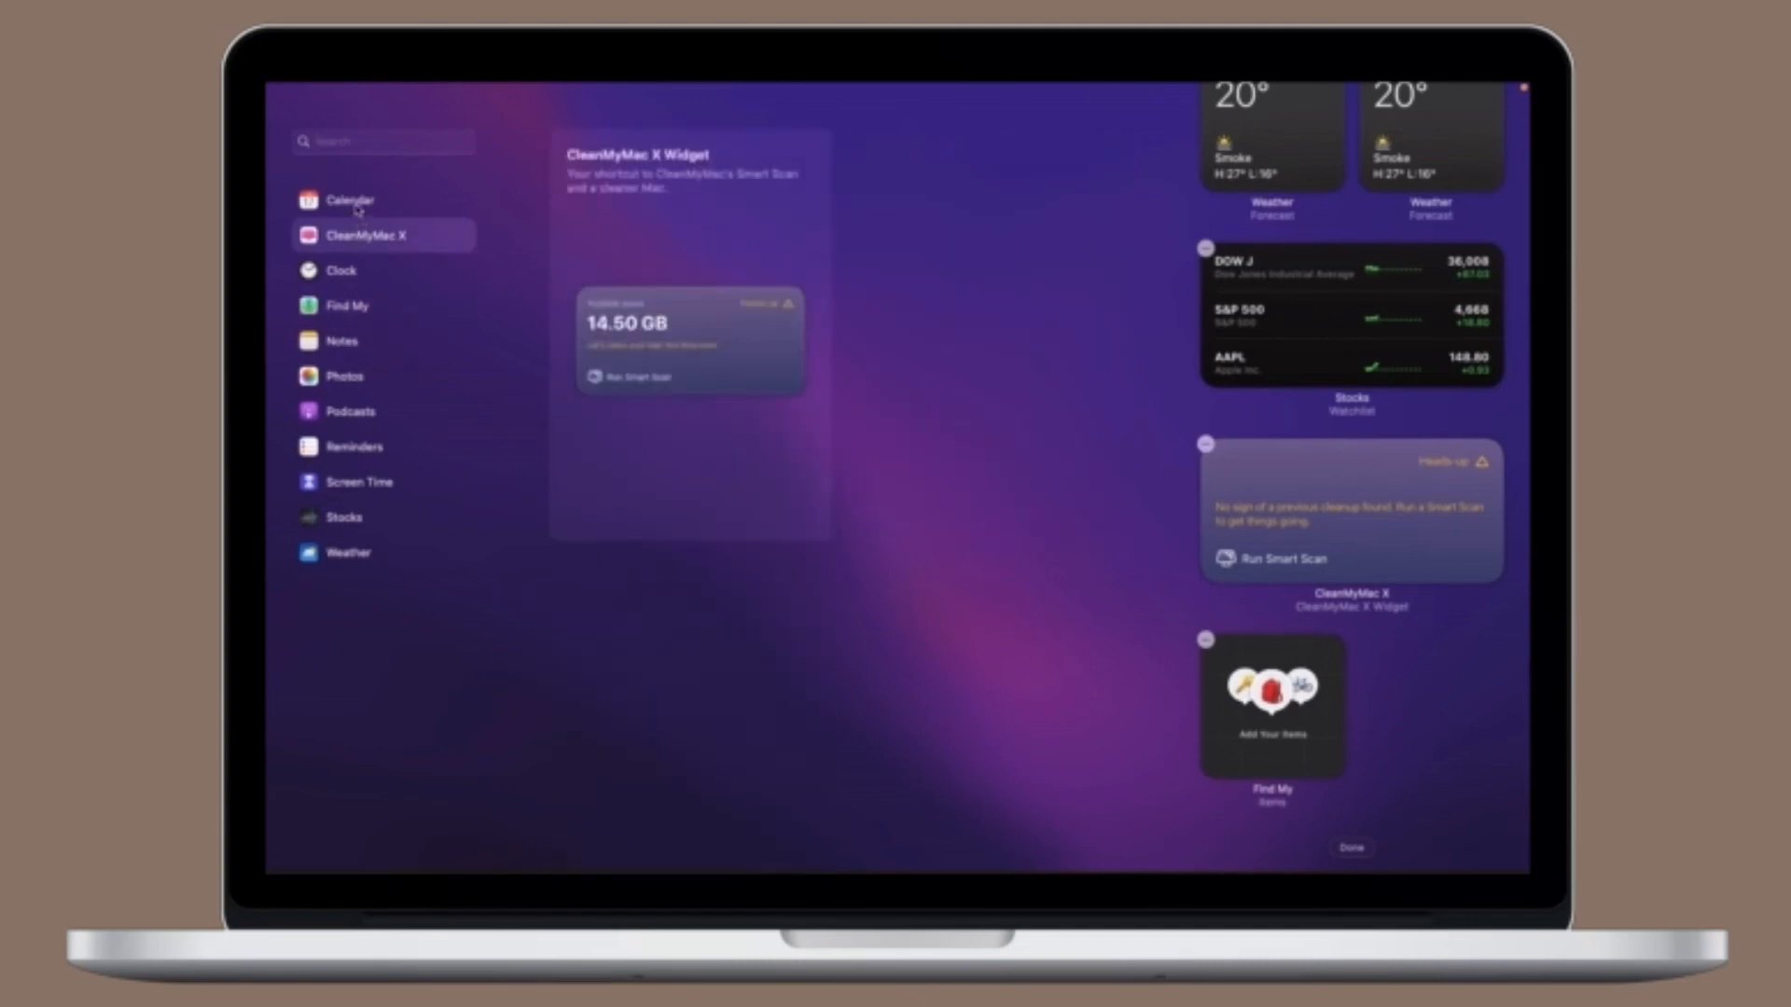
left_click(350, 200)
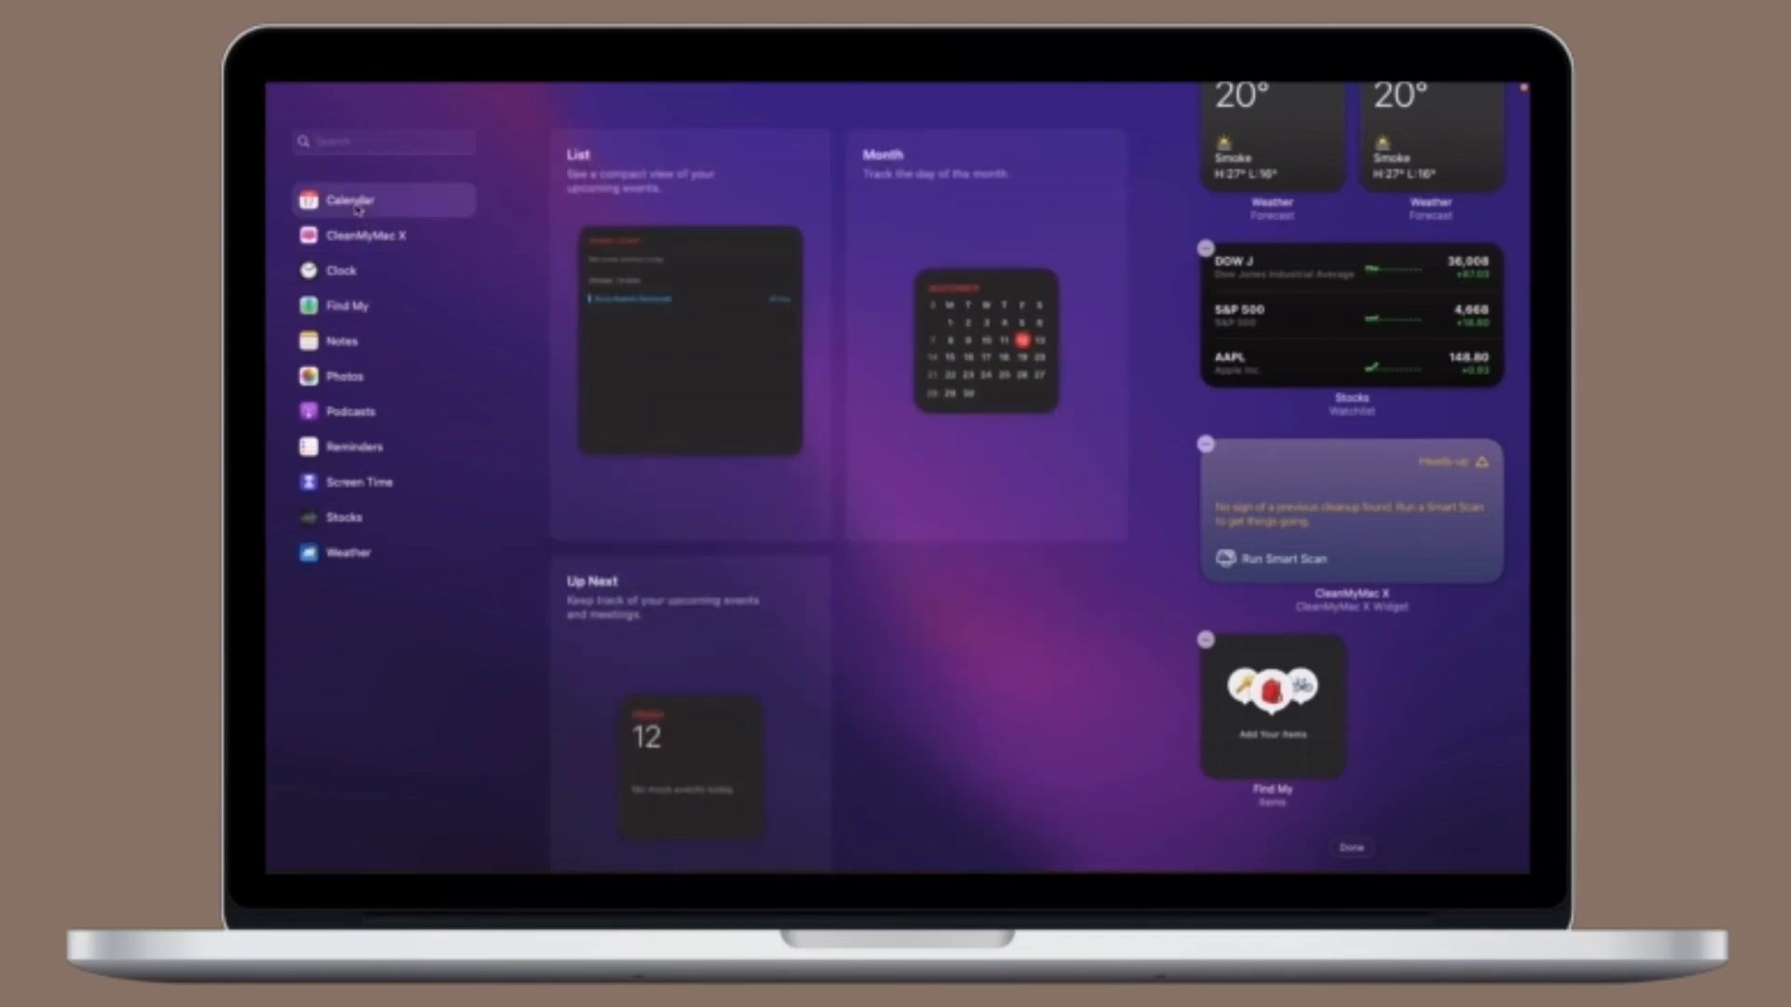